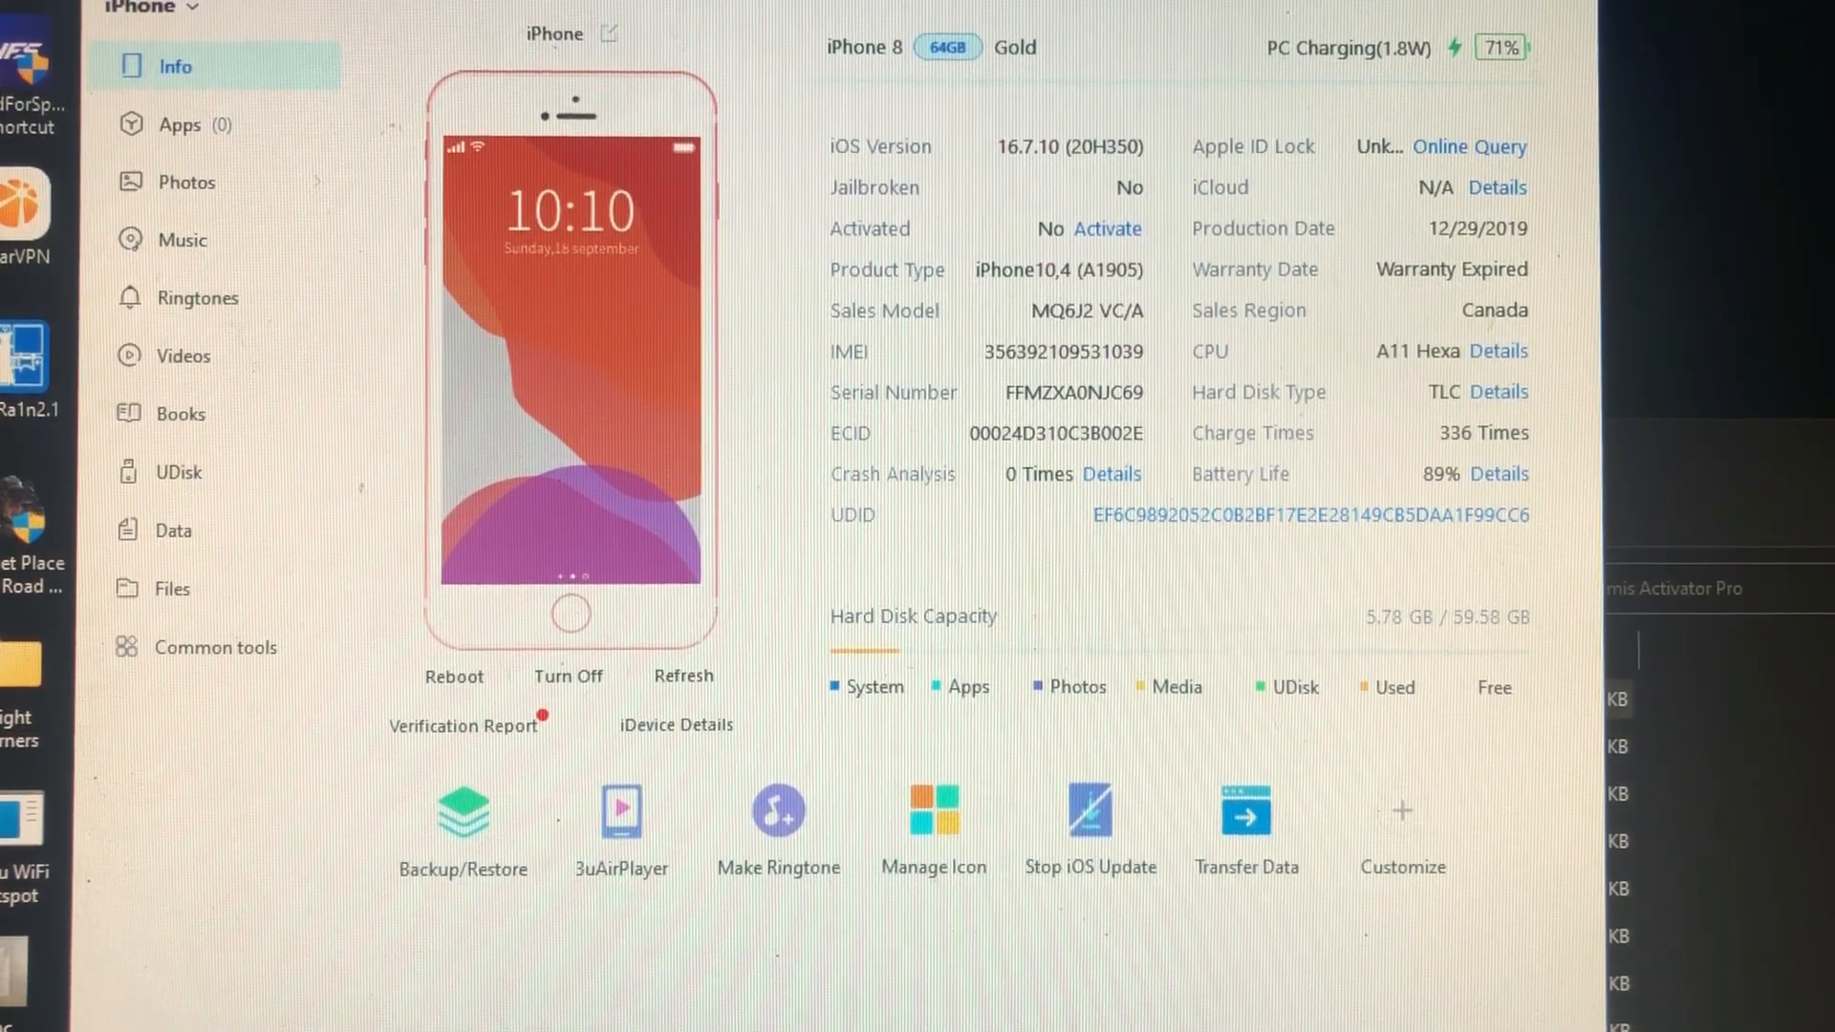
mouse_move(1084, 281)
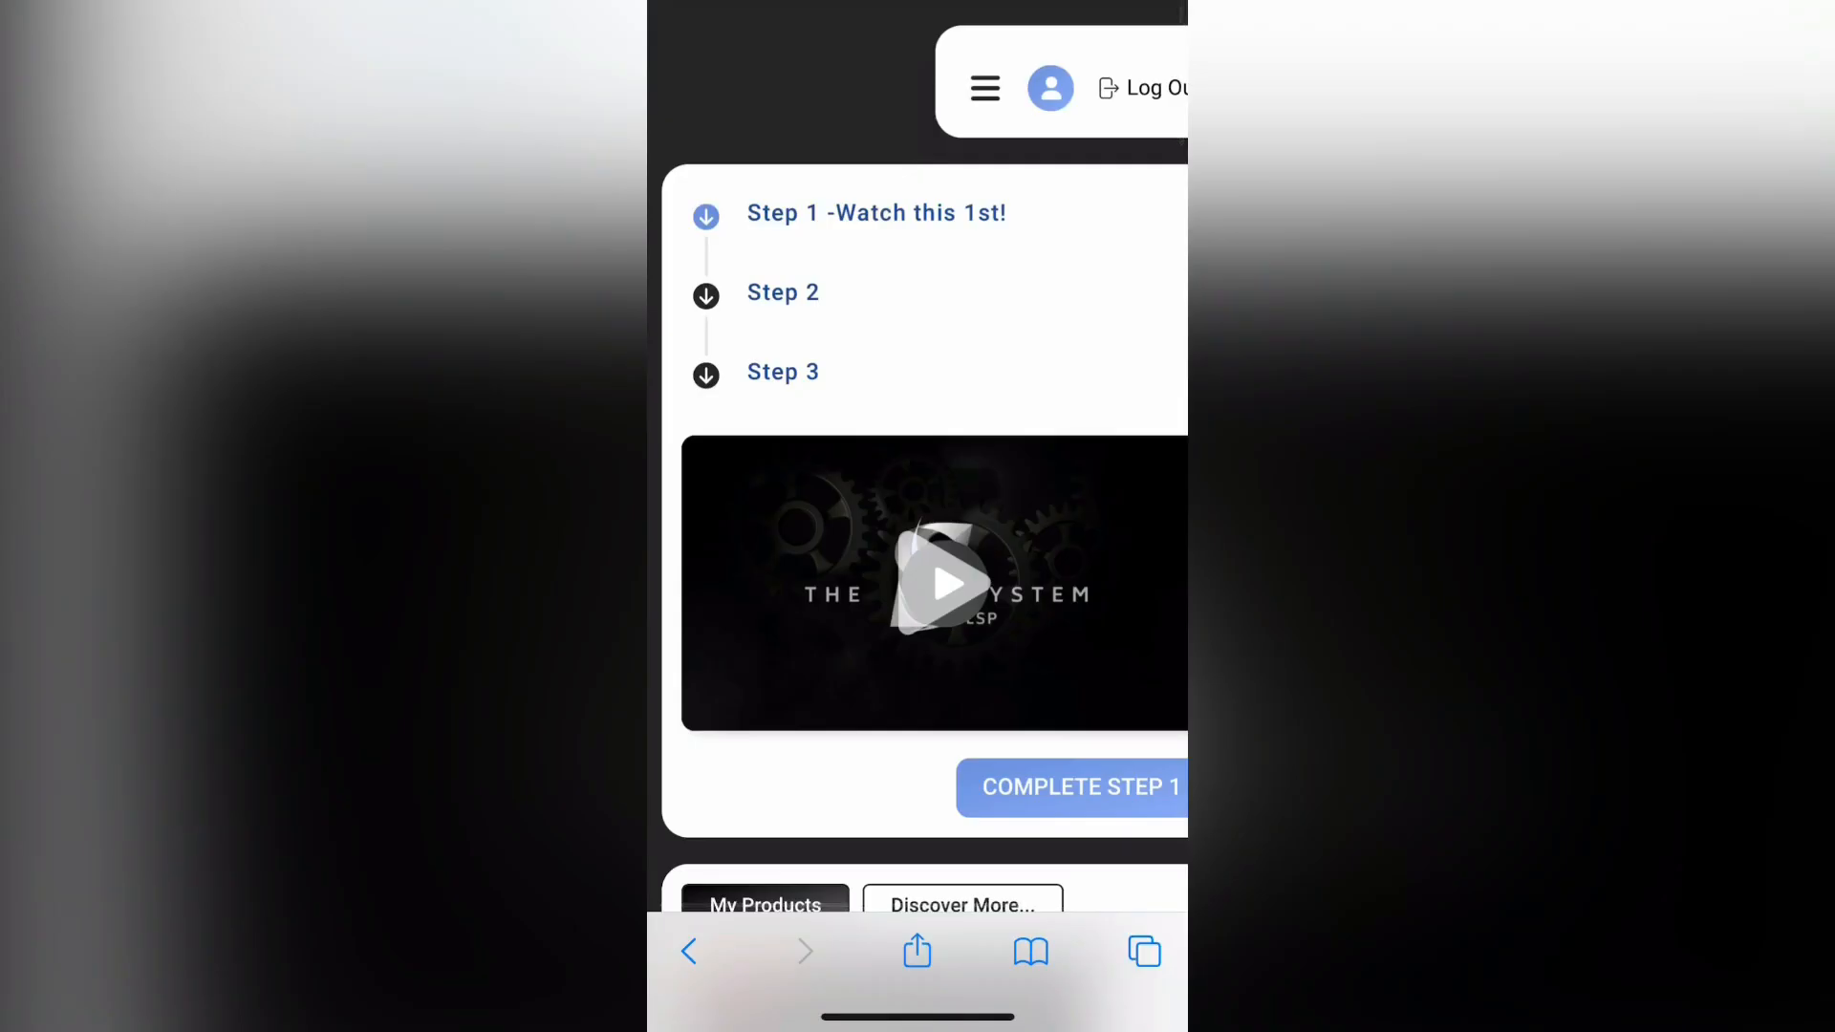
- Scroll down past the steps and products list to the $10.00 commissions dashboard
scroll("down", 3)
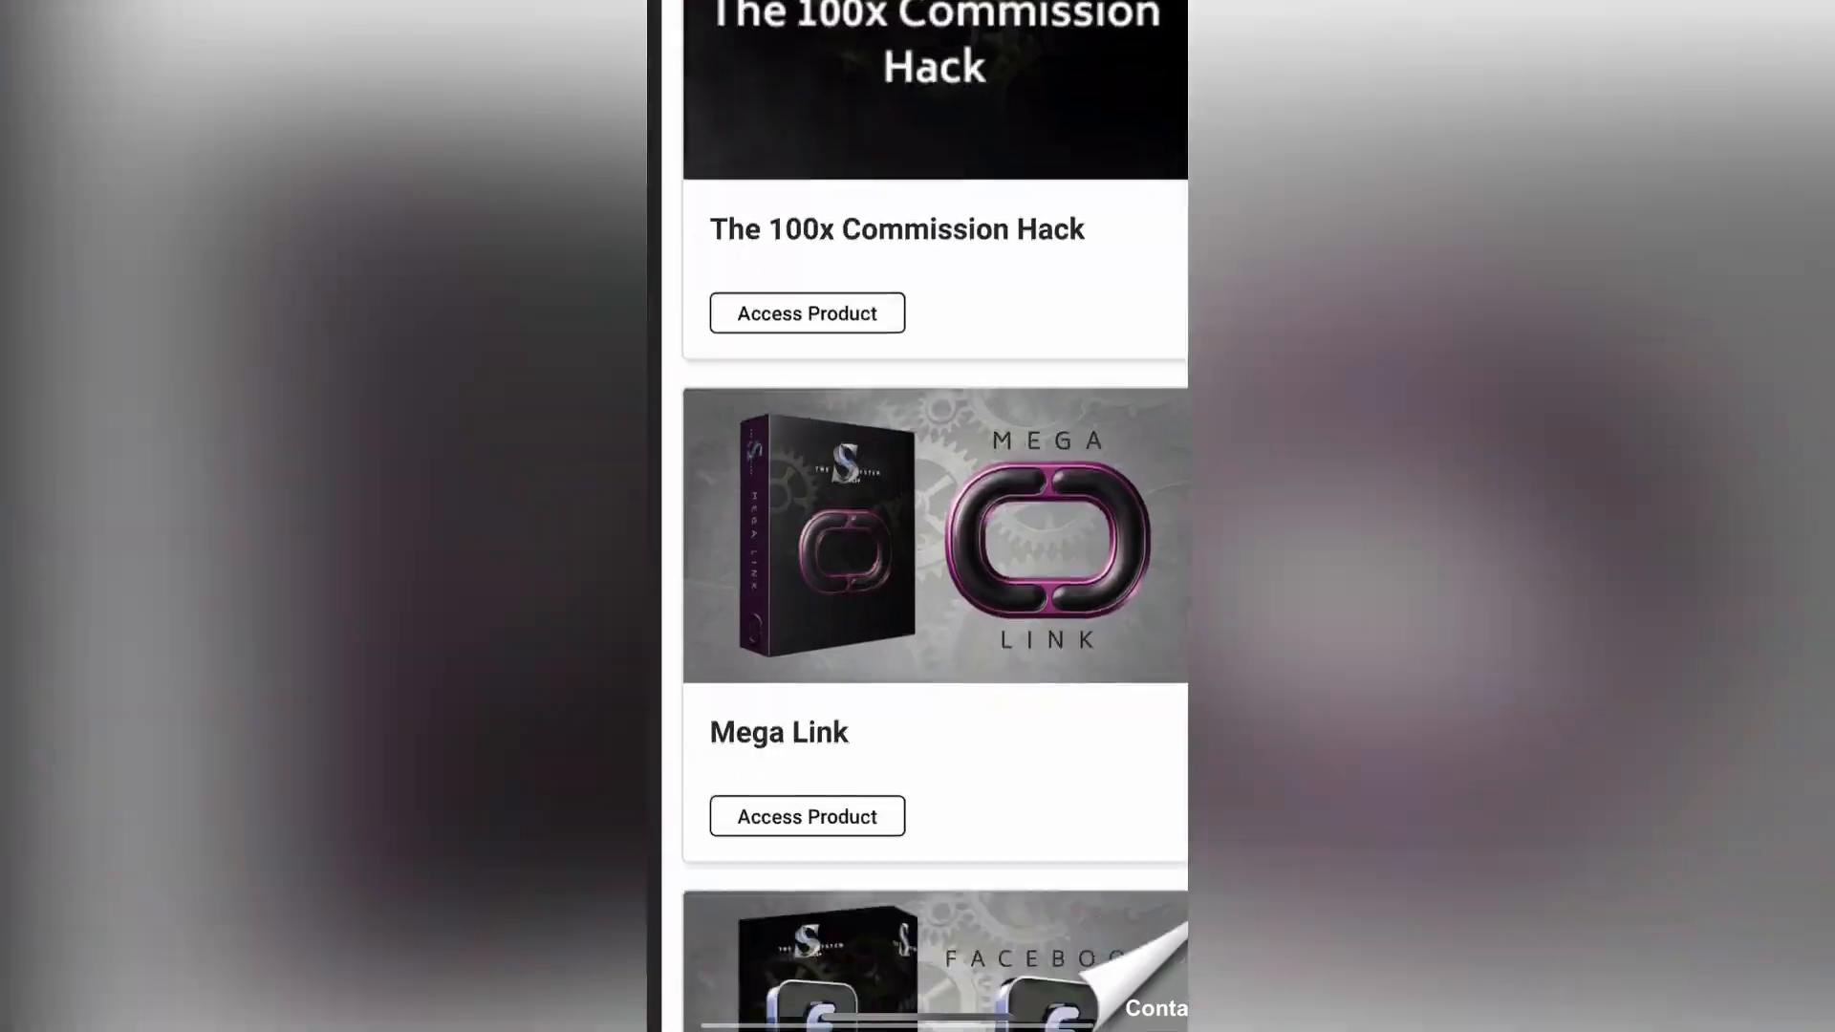
scroll("down", 3)
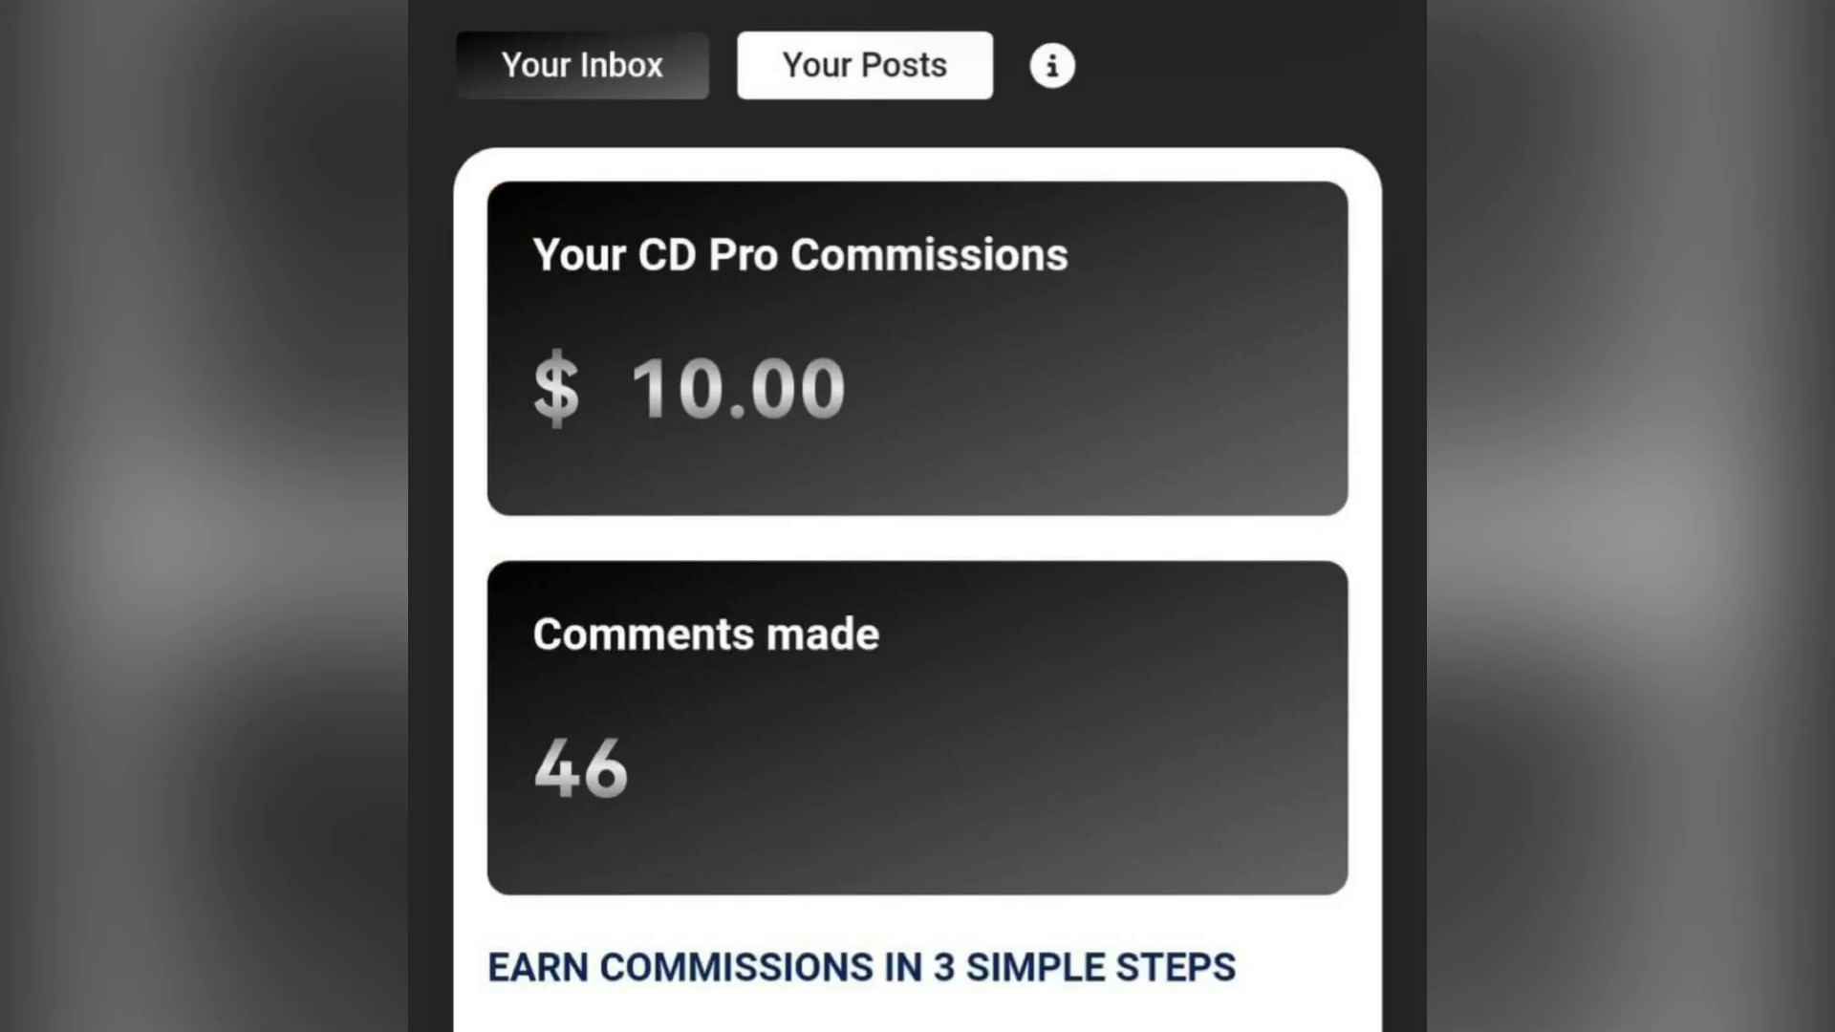
scroll("down", 3)
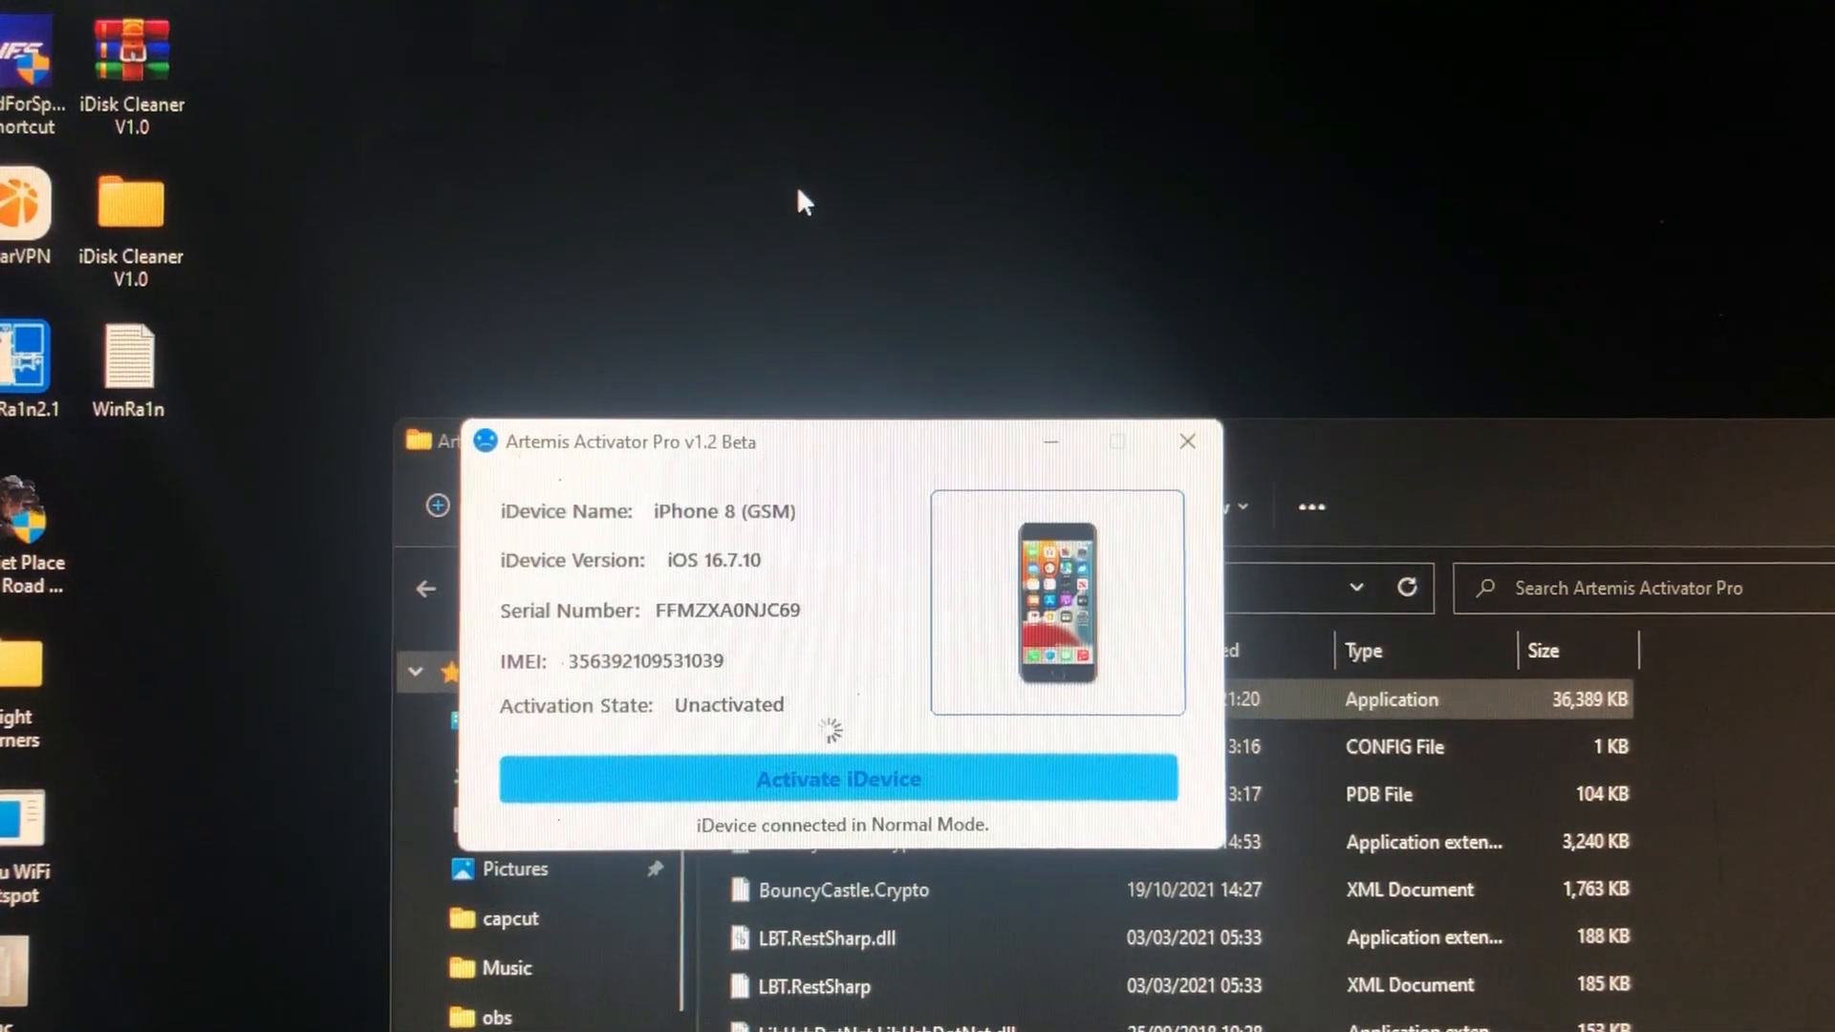
- Start activating the connected iPhone 8 with Activate iDevice
left_click(839, 780)
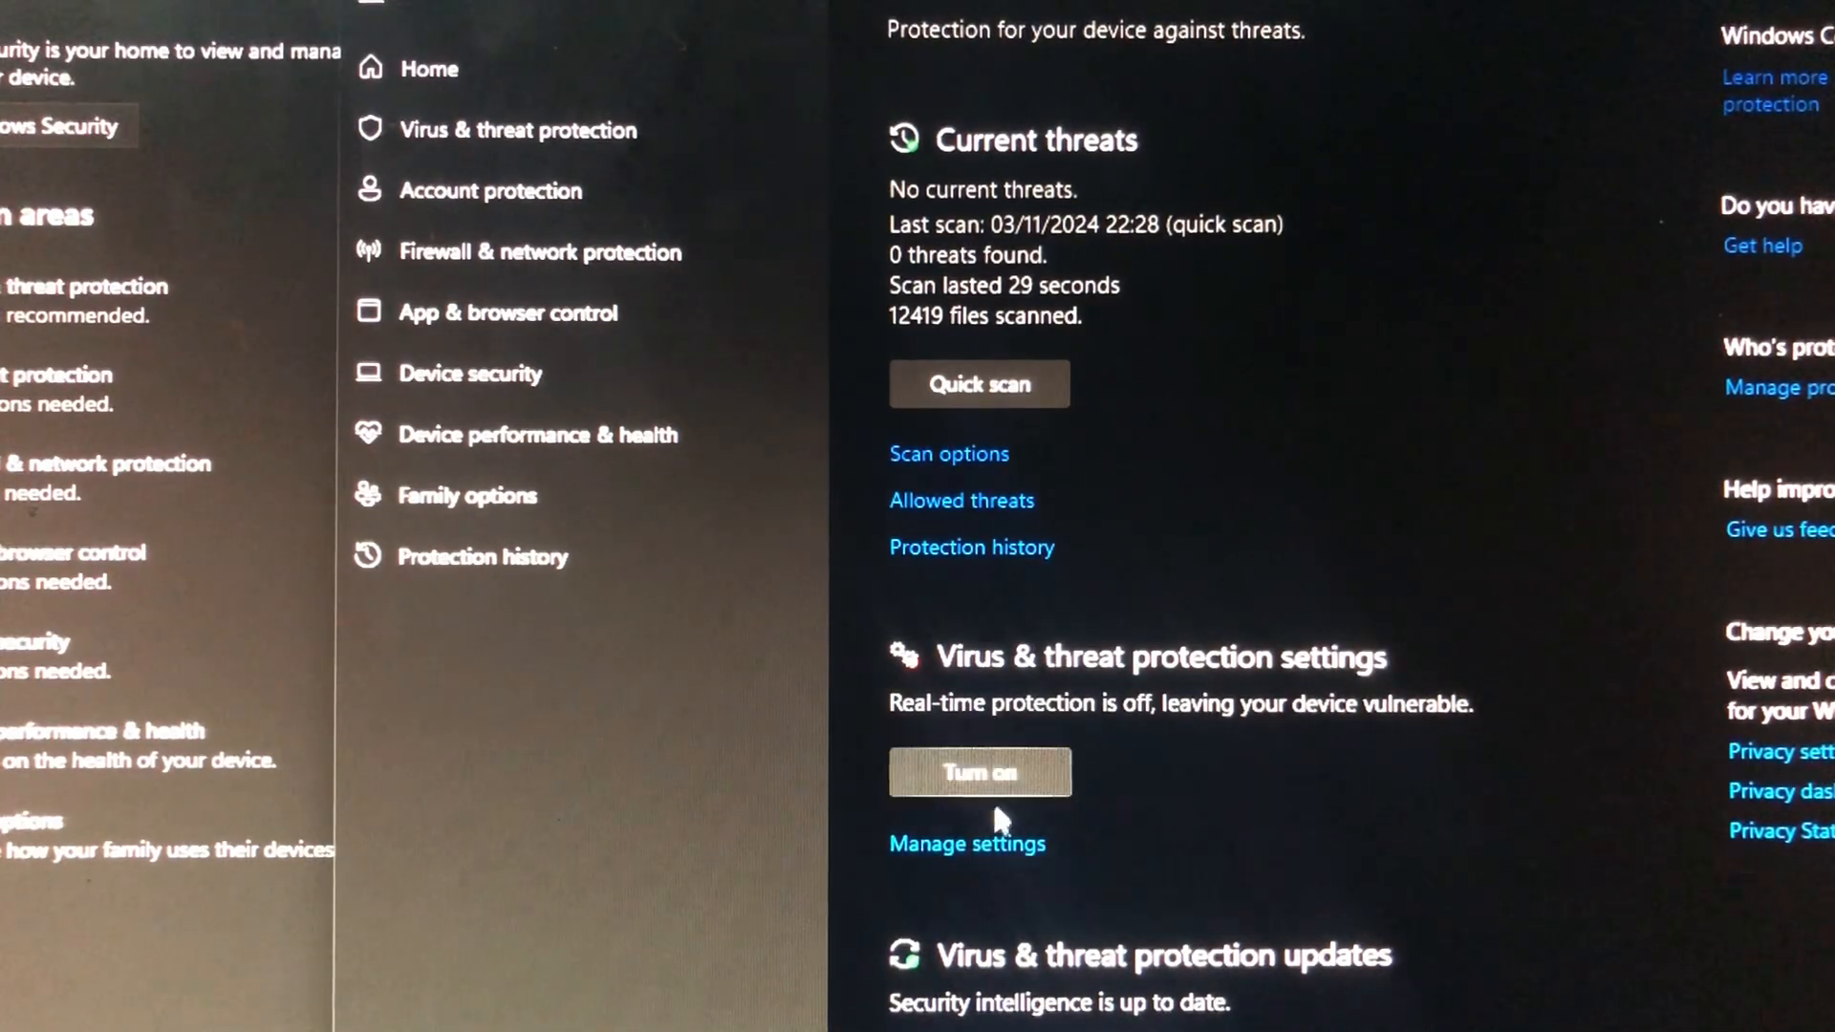
mouse_move(989, 831)
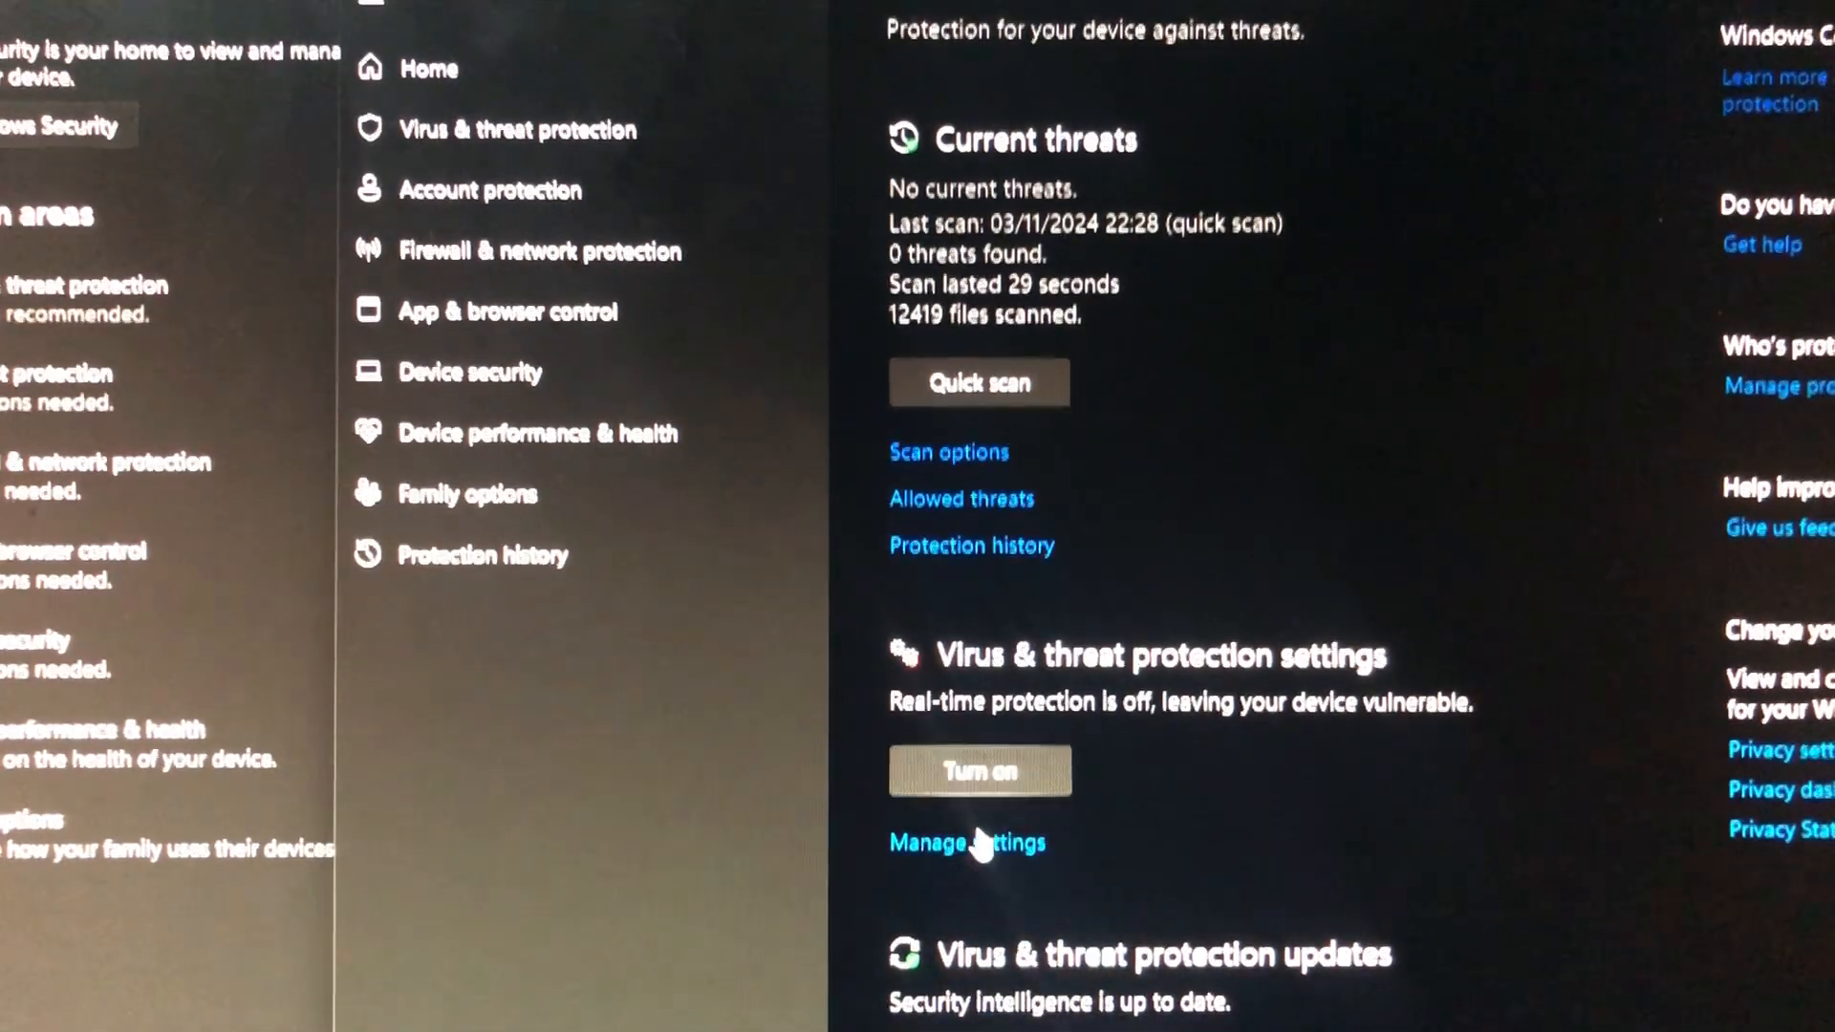
- Open Manage settings for real-time virus protection, which is off
left_click(966, 843)
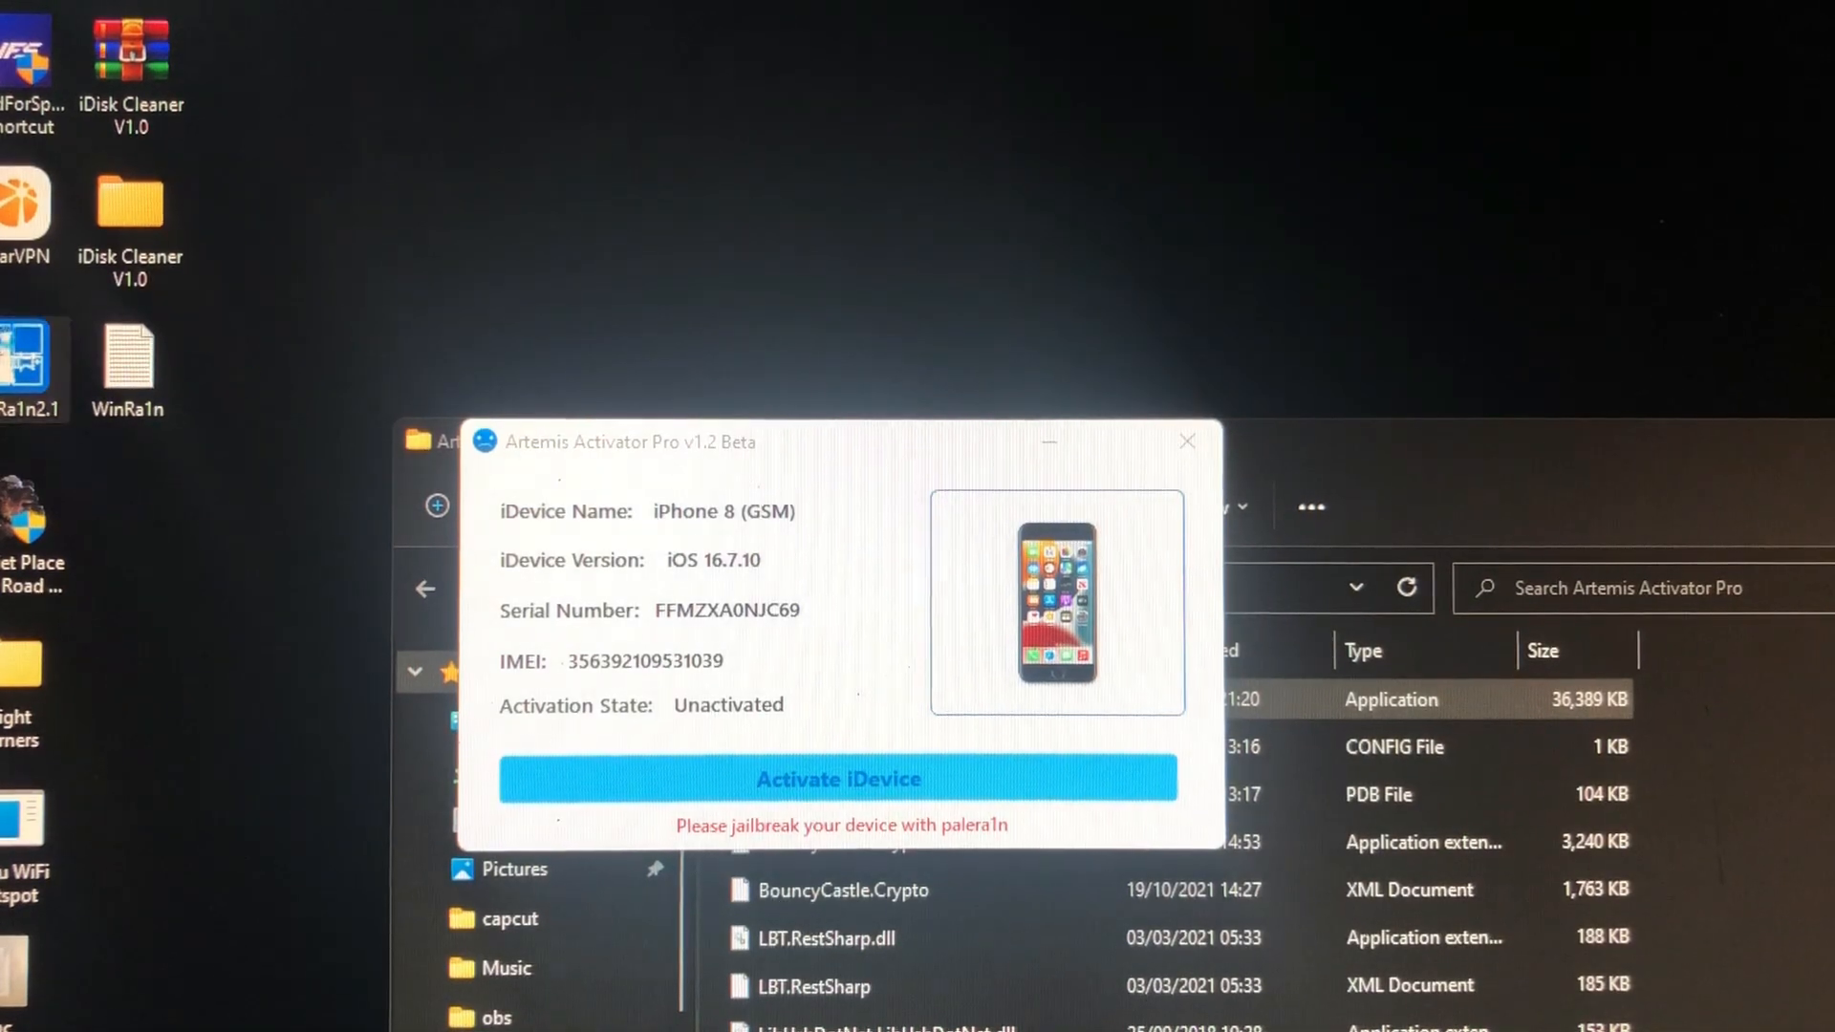
mouse_move(334, 684)
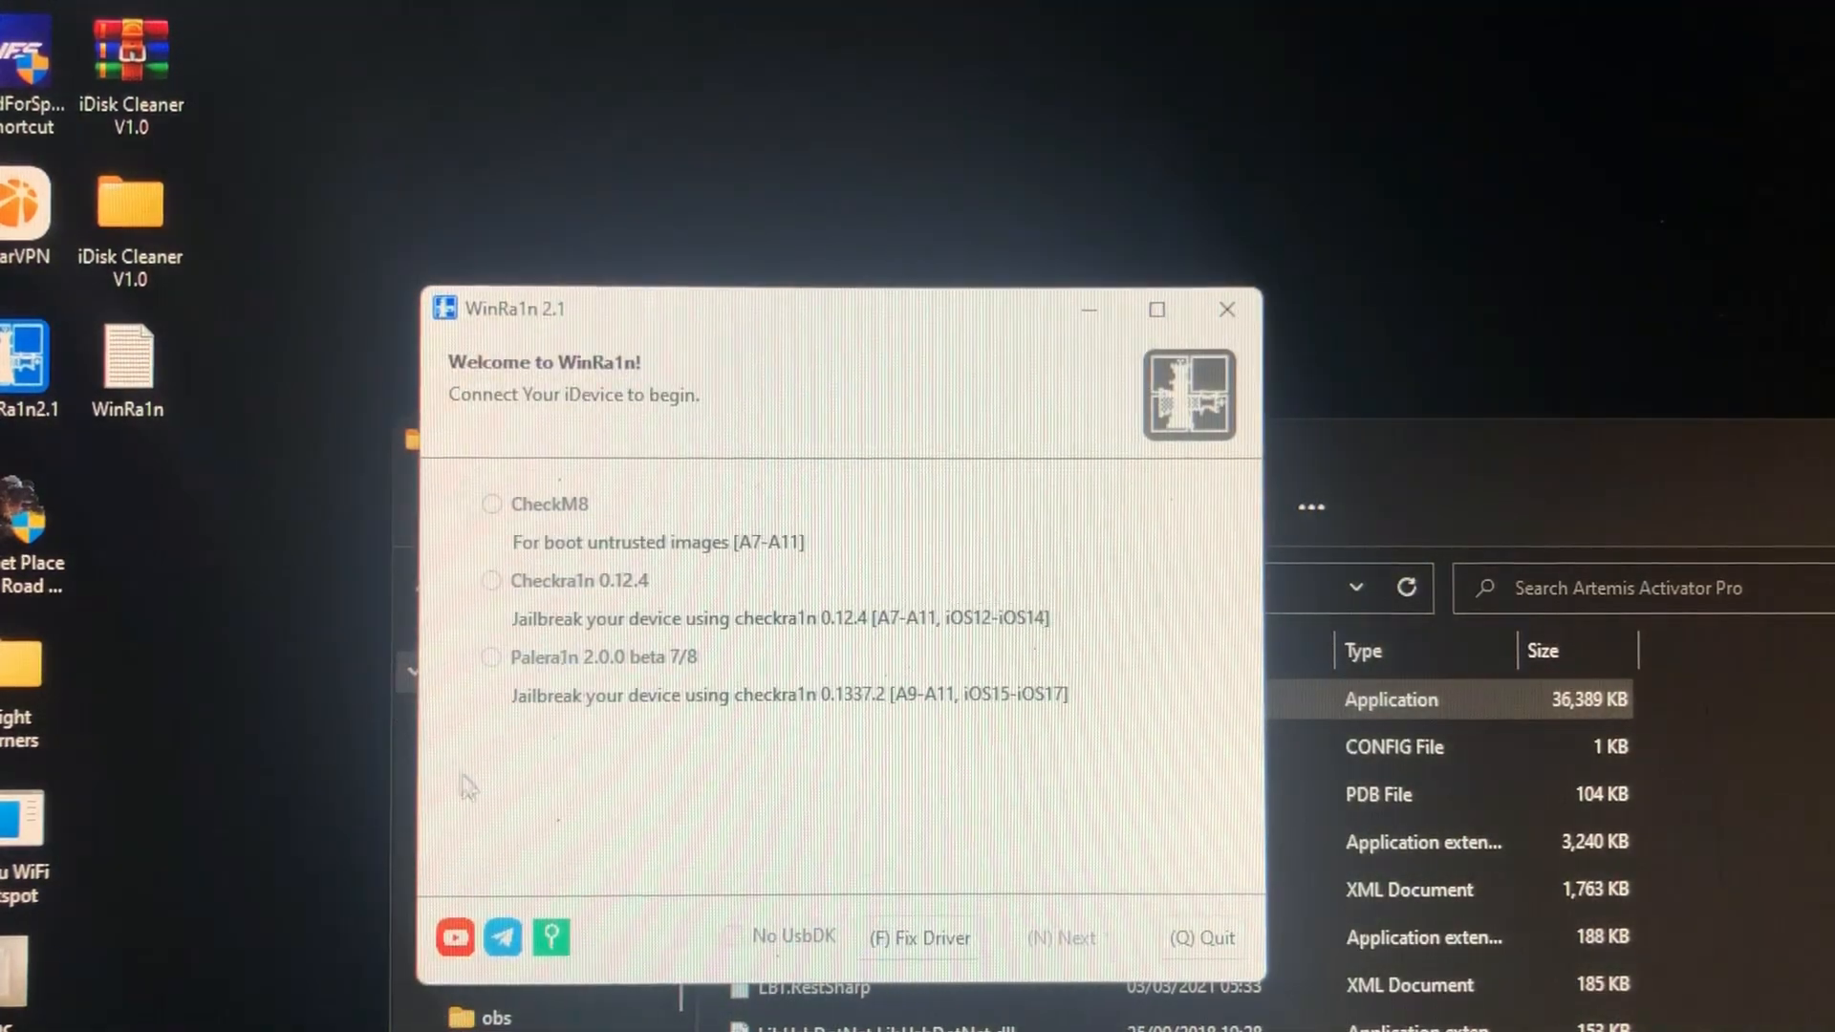
- Select Palera1n rootless, continue, and accept the A11 passcode warning
left_click(490, 657)
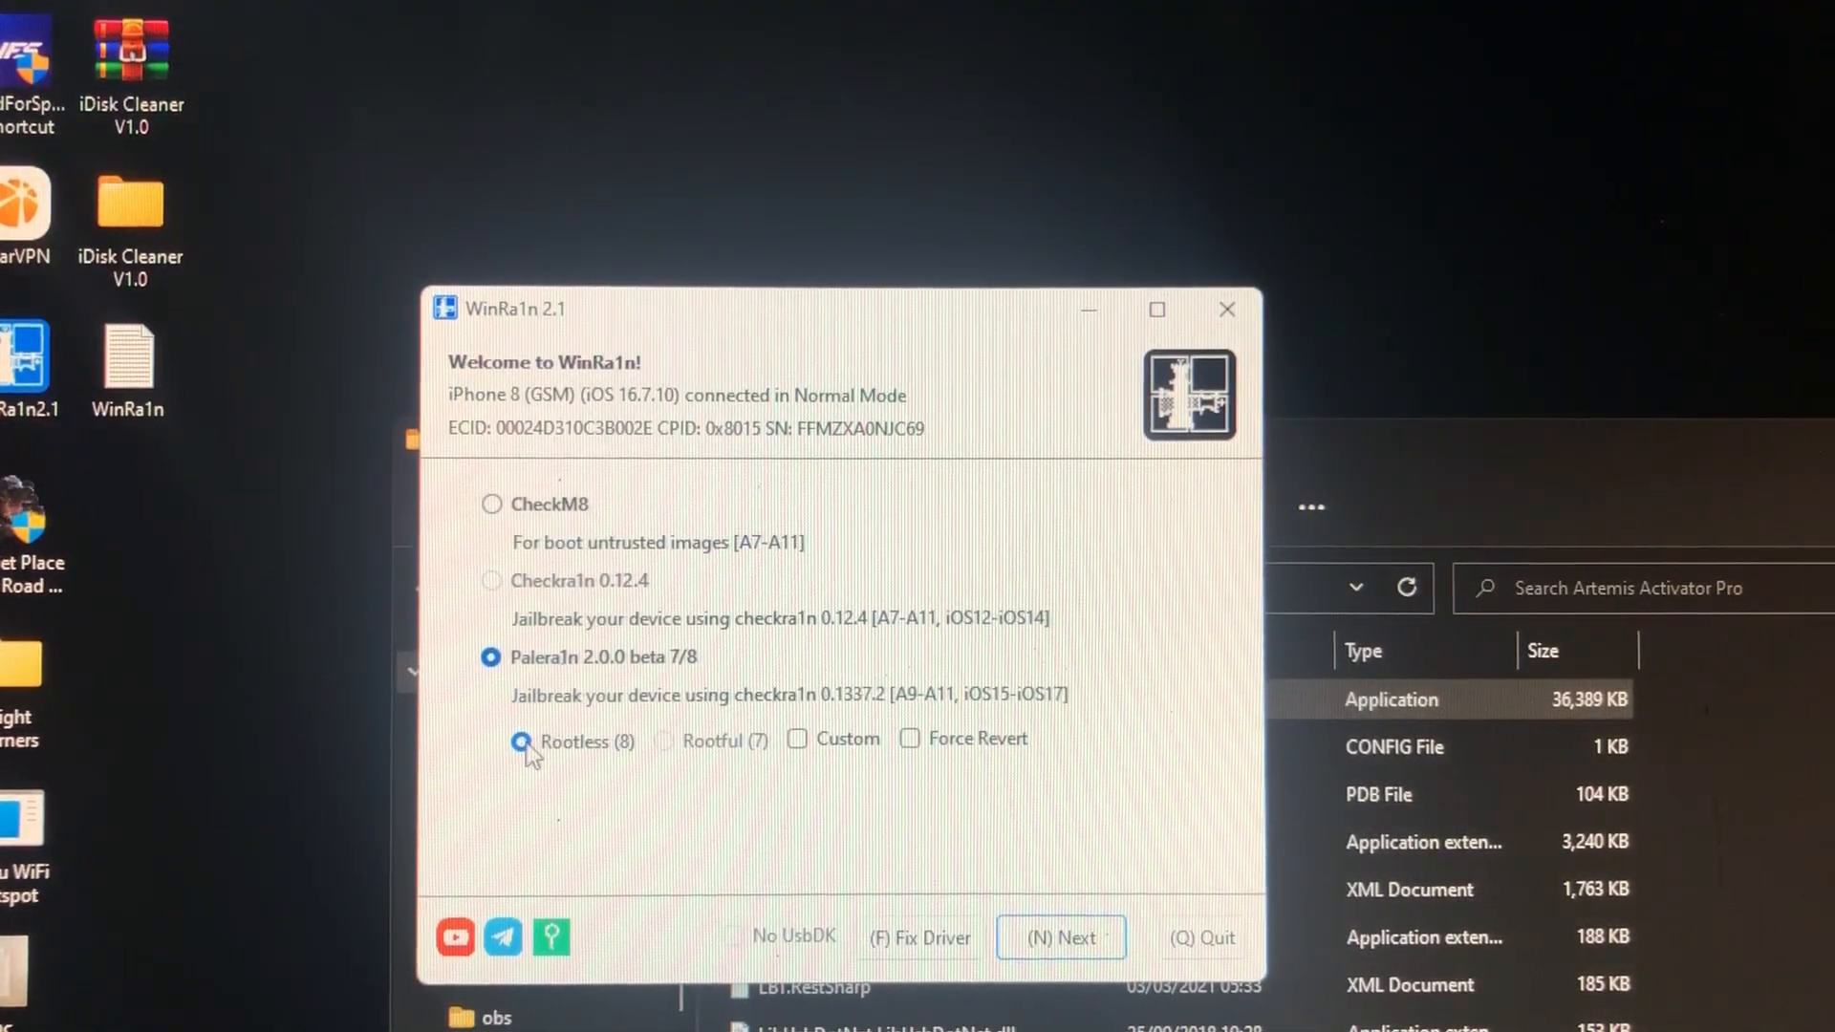
left_click(1059, 937)
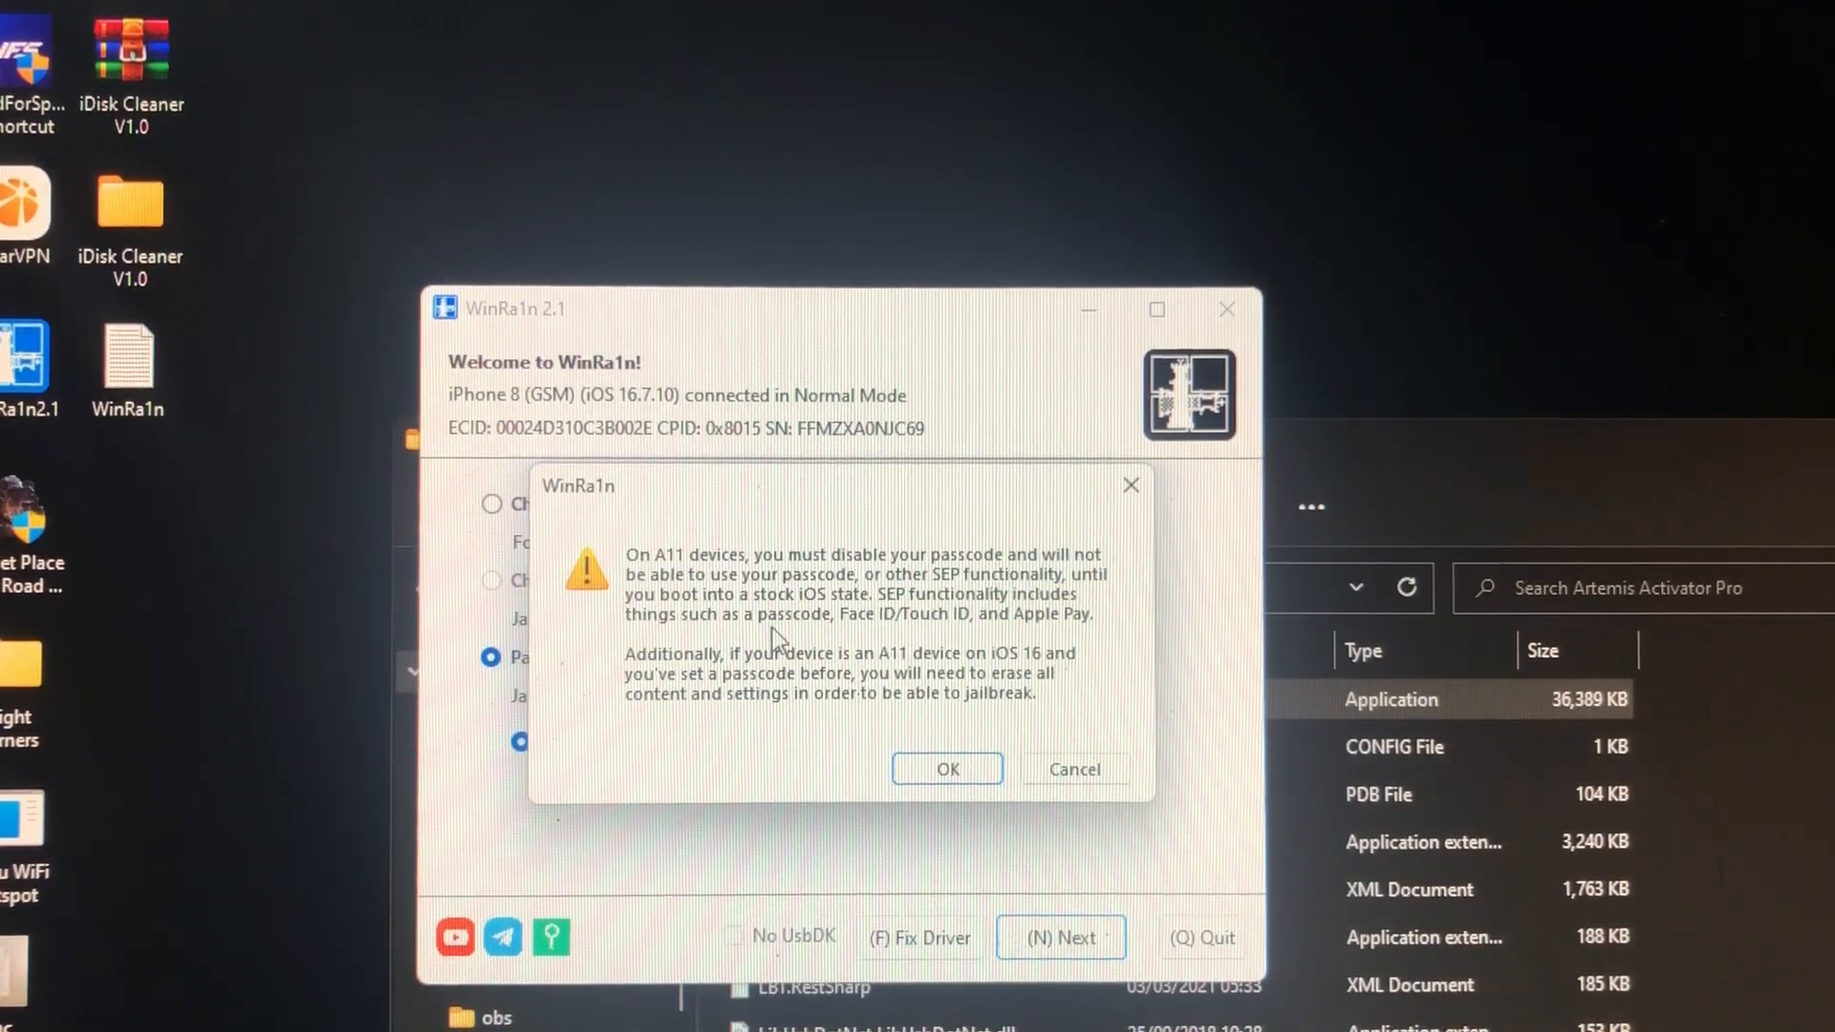
left_click(948, 768)
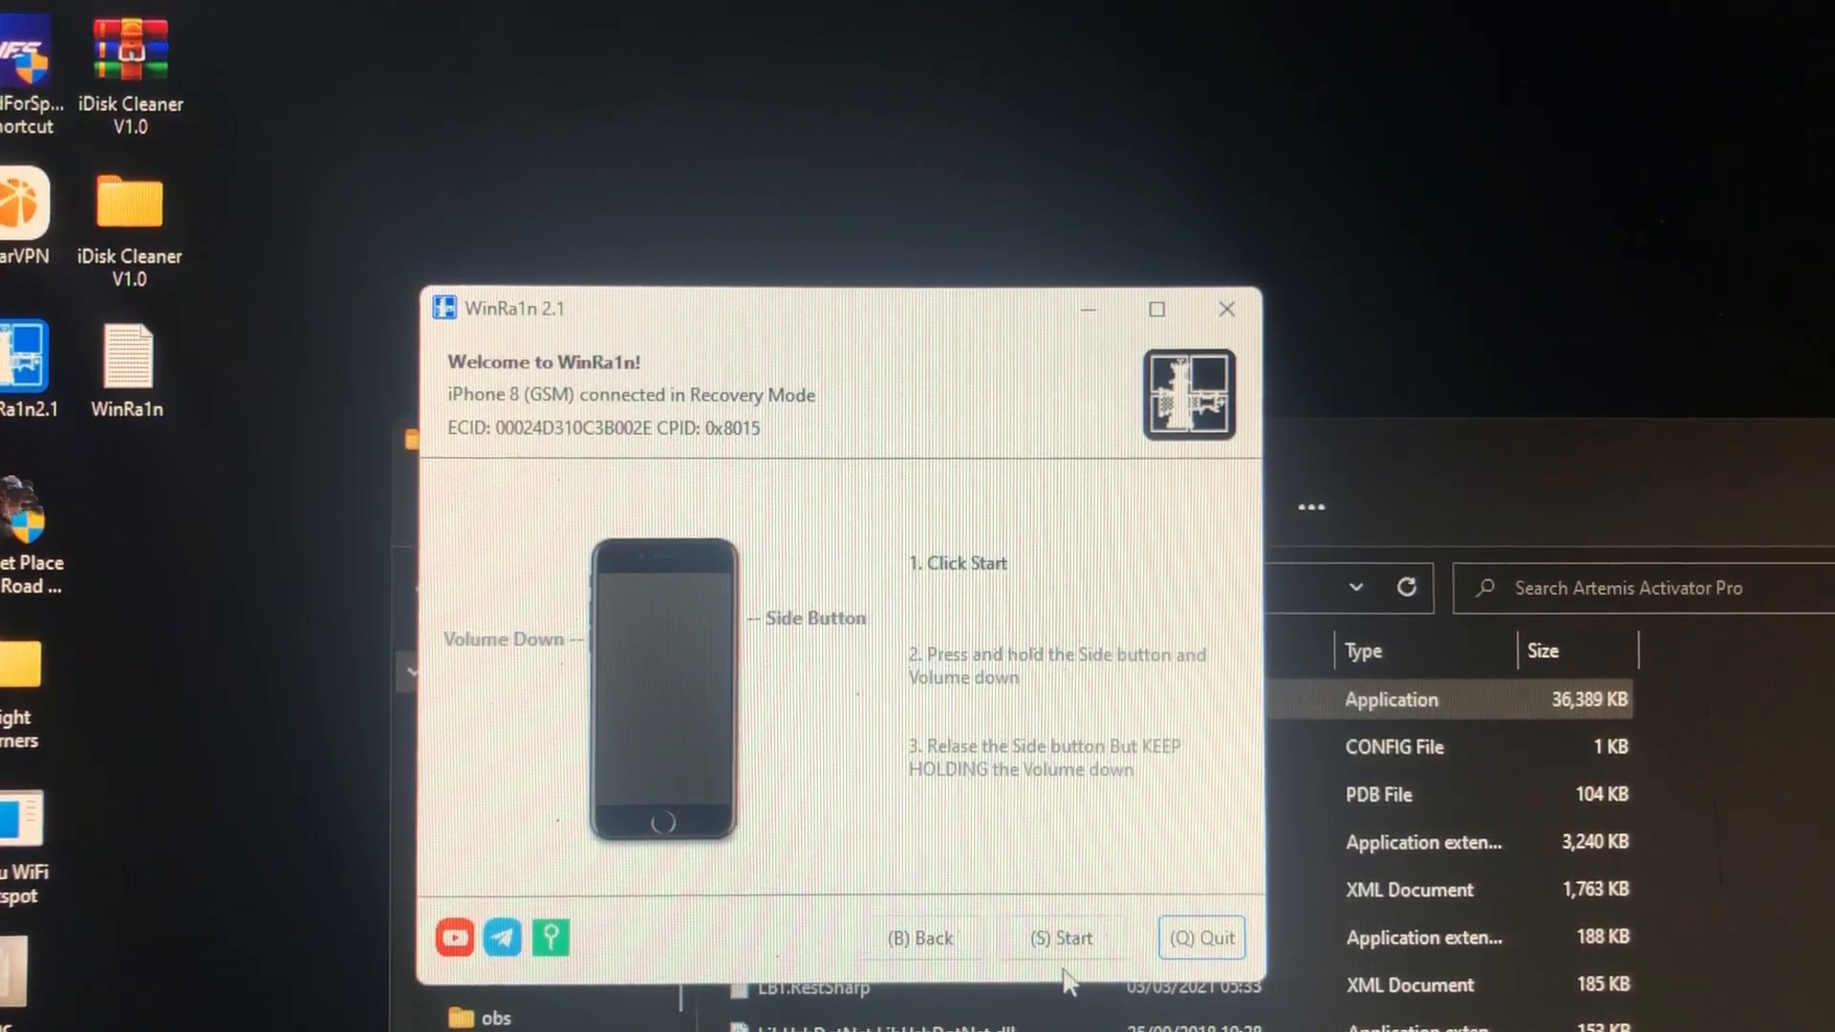
- Start the DFU countdown for the recovery-mode iPhone 8
left_click(1067, 937)
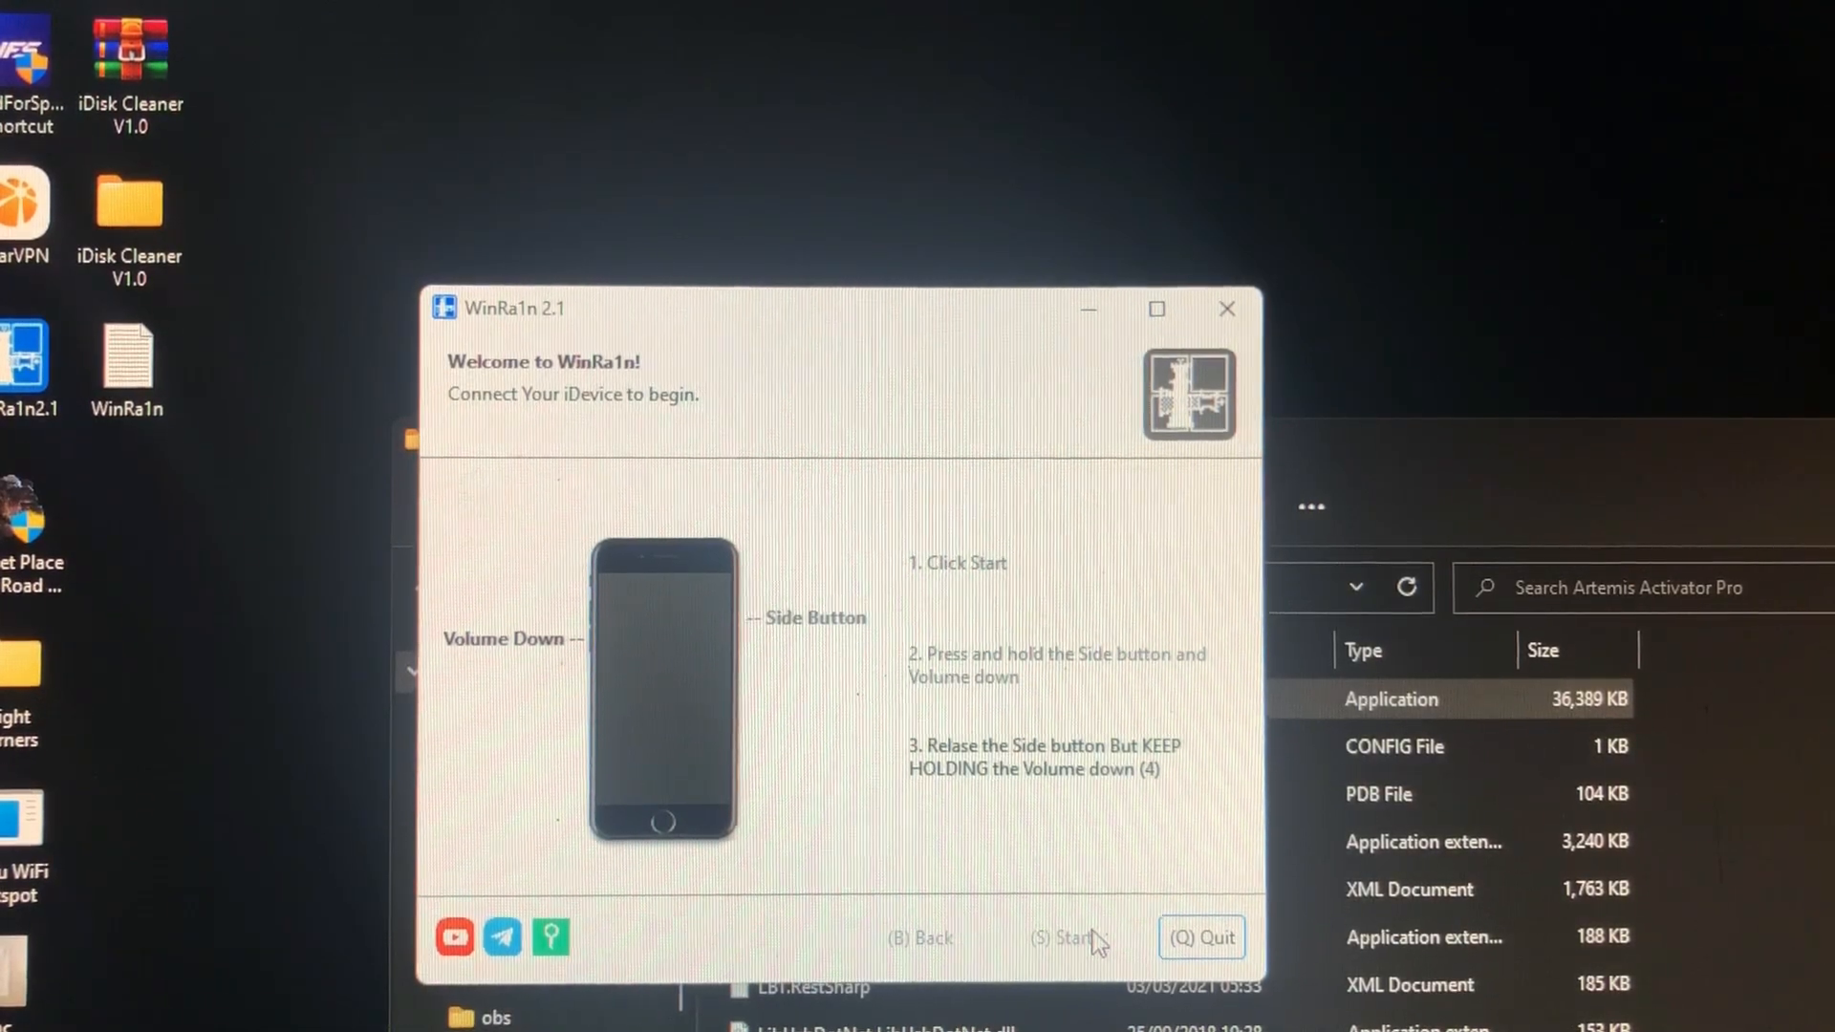
- Run the rootless palera1n jailbreak through to 'All Done'
left_click(1064, 938)
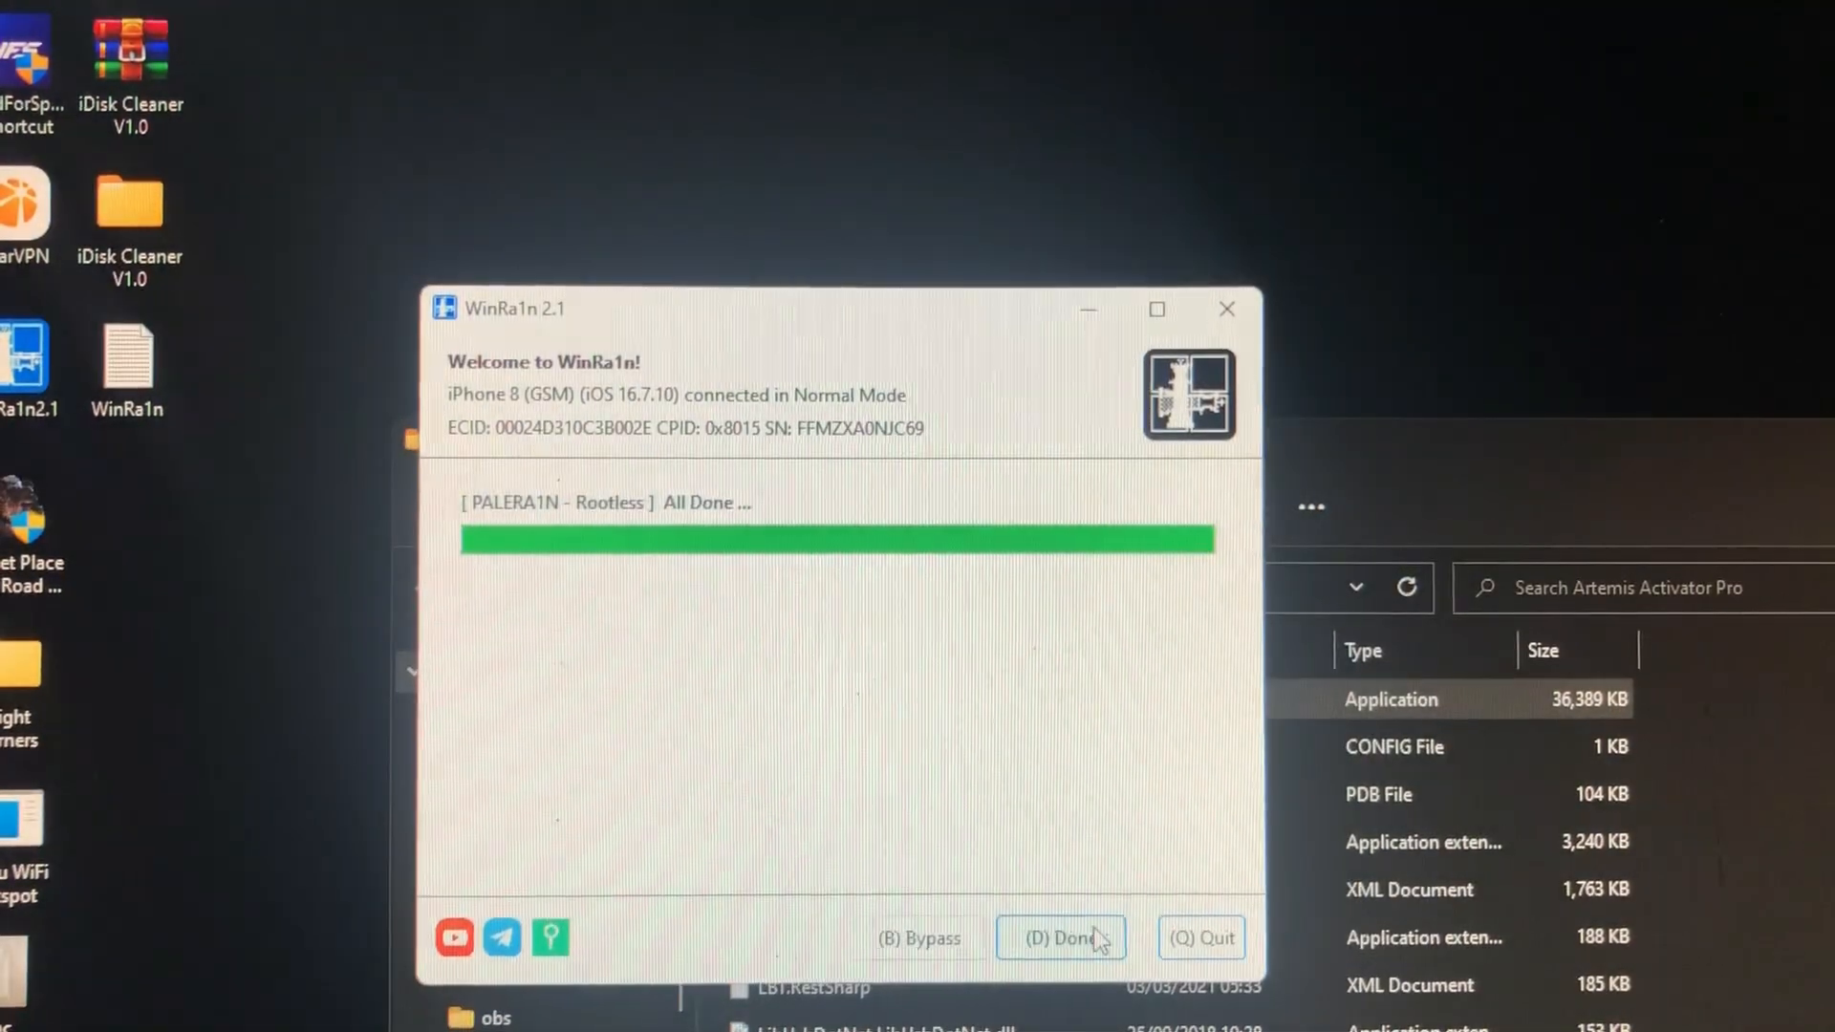
- Finish WinRa1n with Done and dismiss the Artemis palera1n jailbreak reminder
left_click(1059, 938)
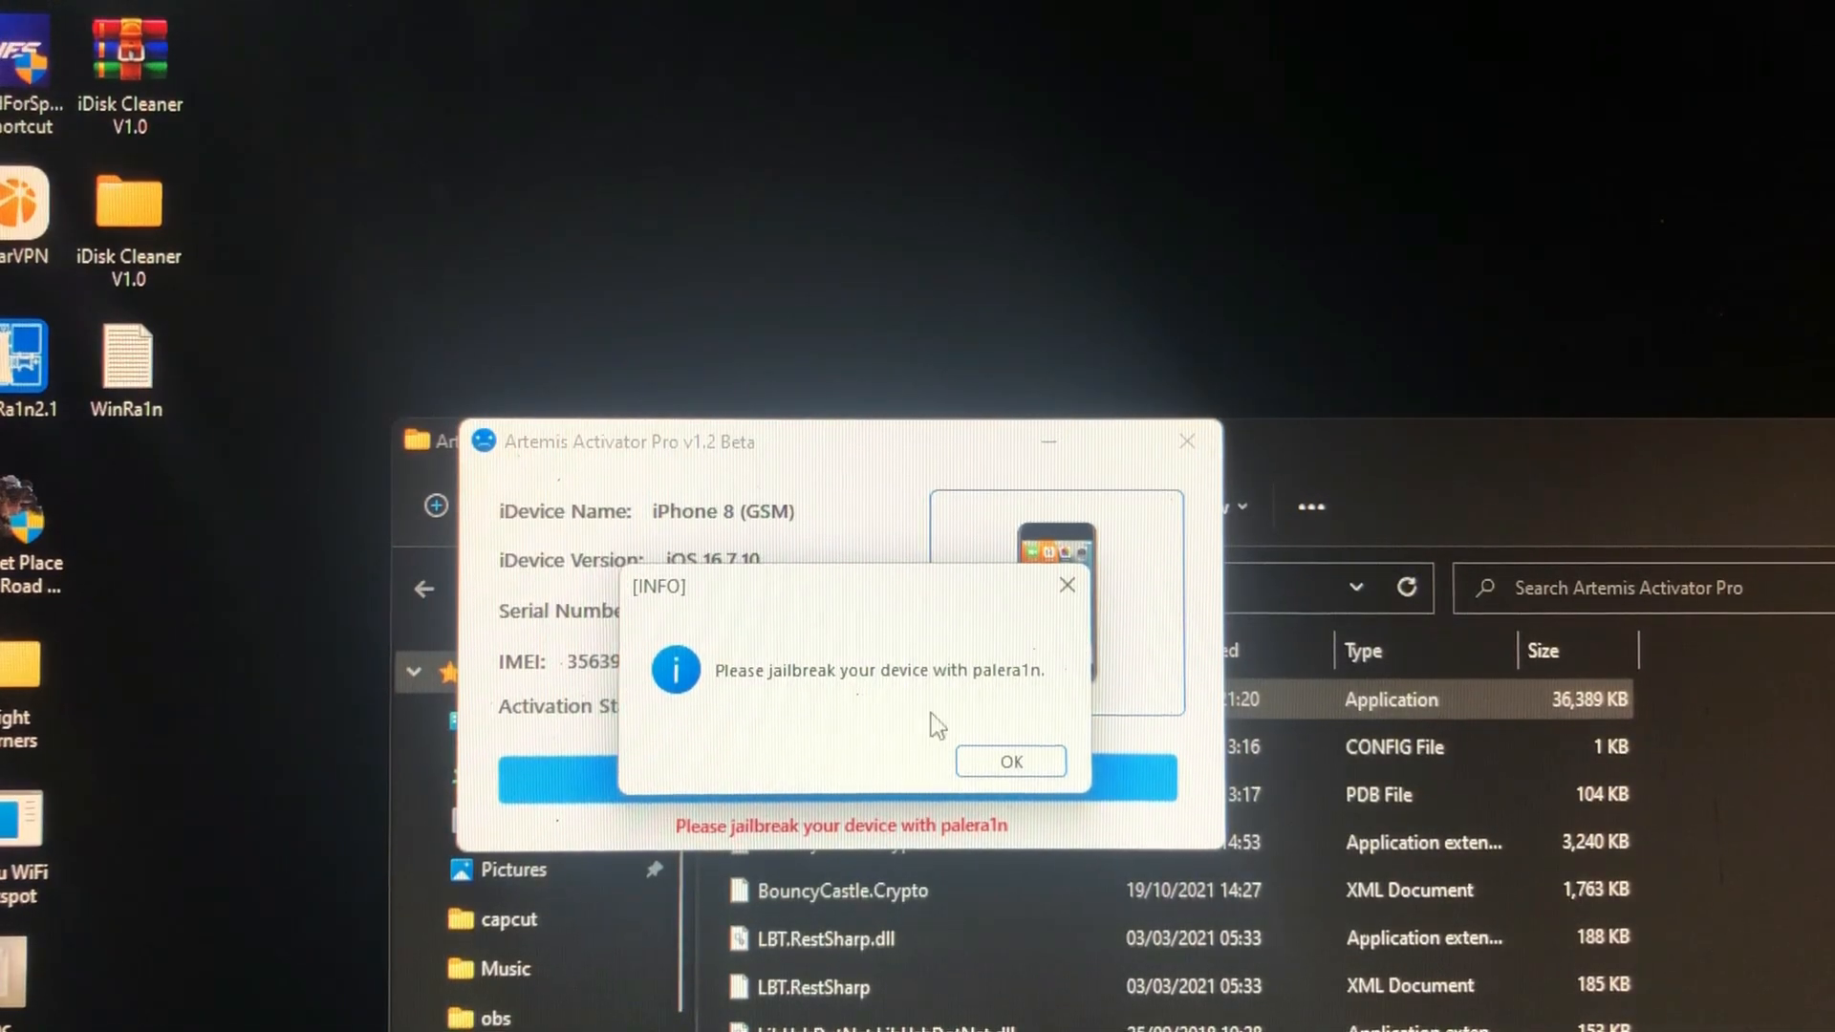
left_click(1009, 761)
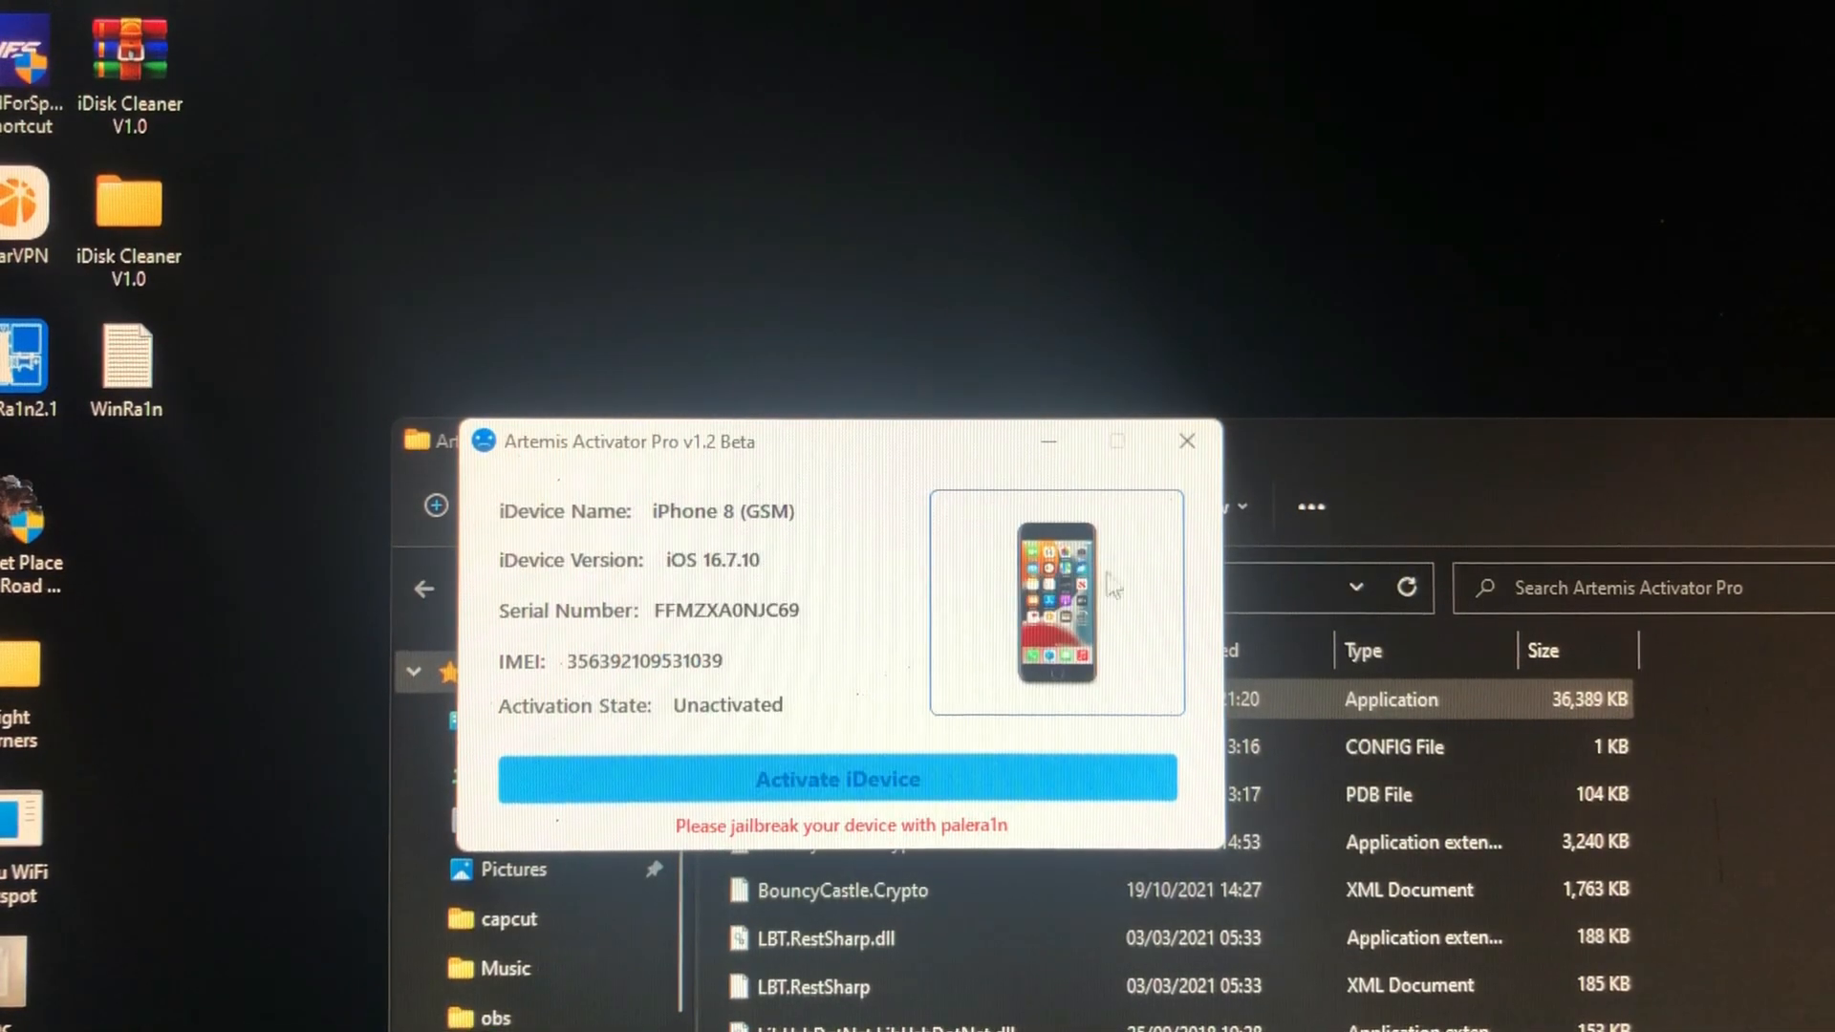
mouse_move(837, 860)
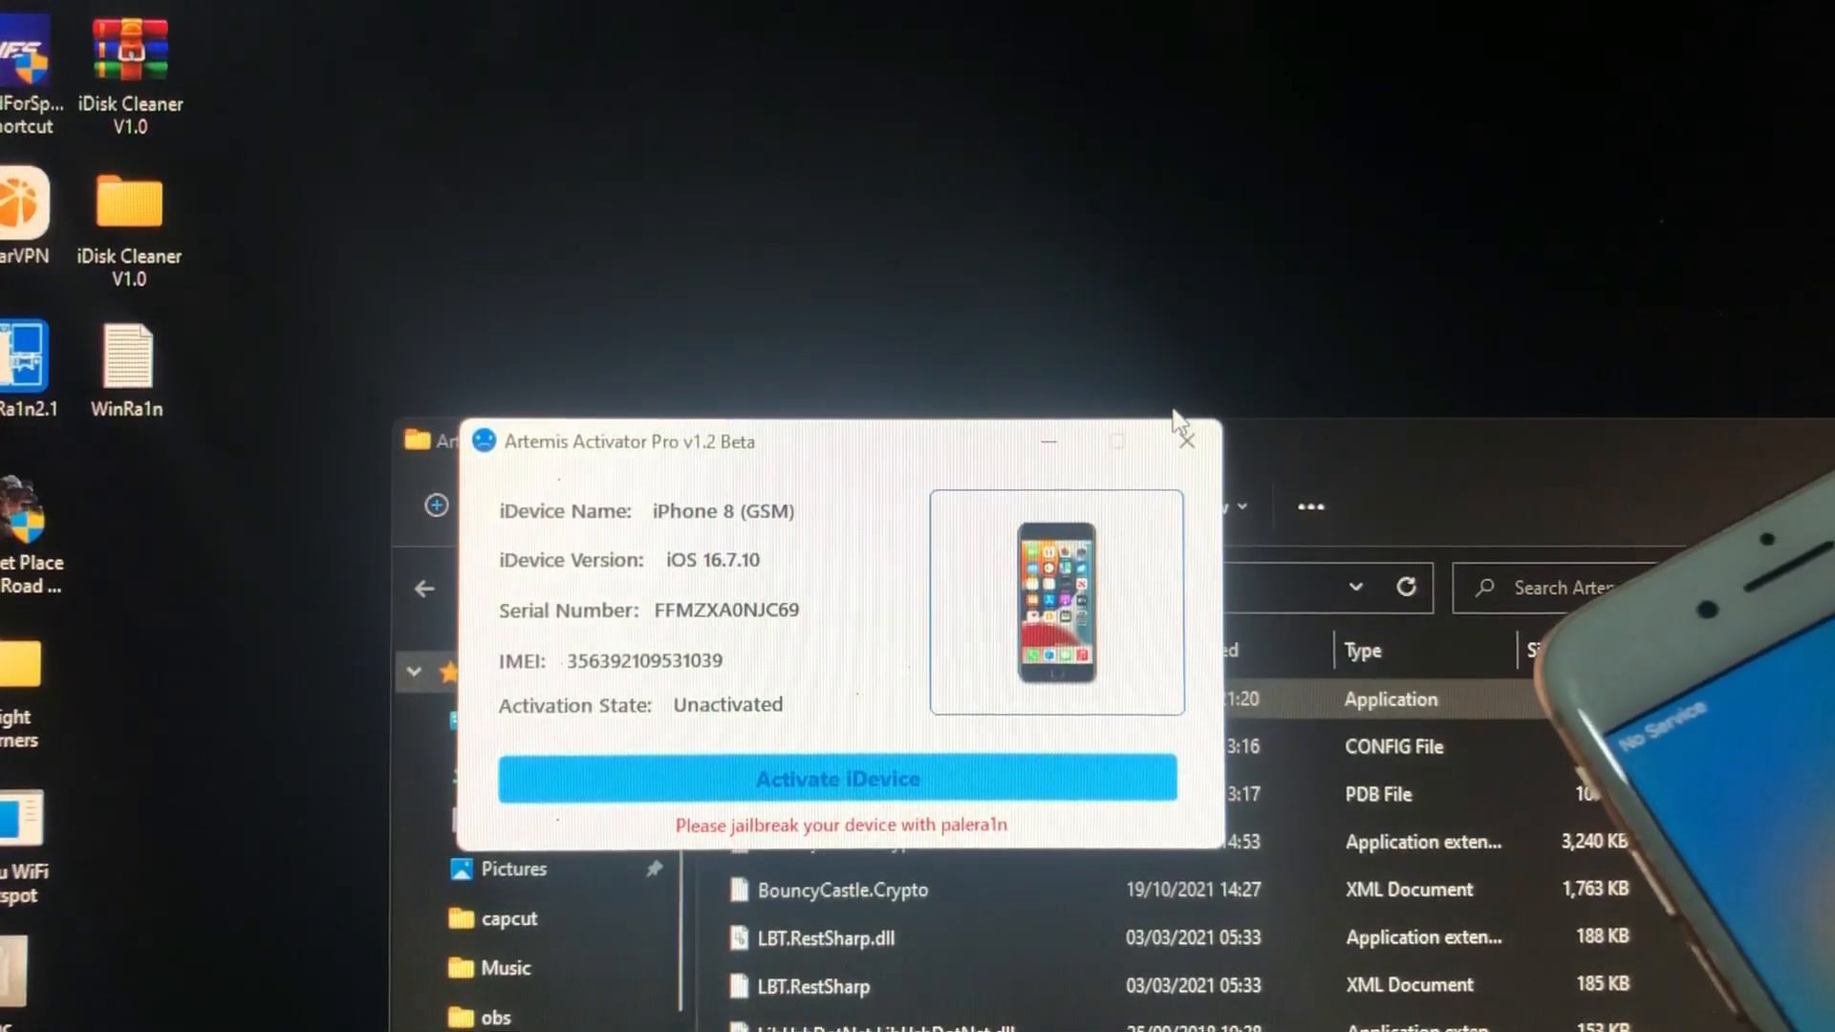
- Re-detect the jailbroken iPhone 8 so Activate iDevice becomes available
left_click(1184, 441)
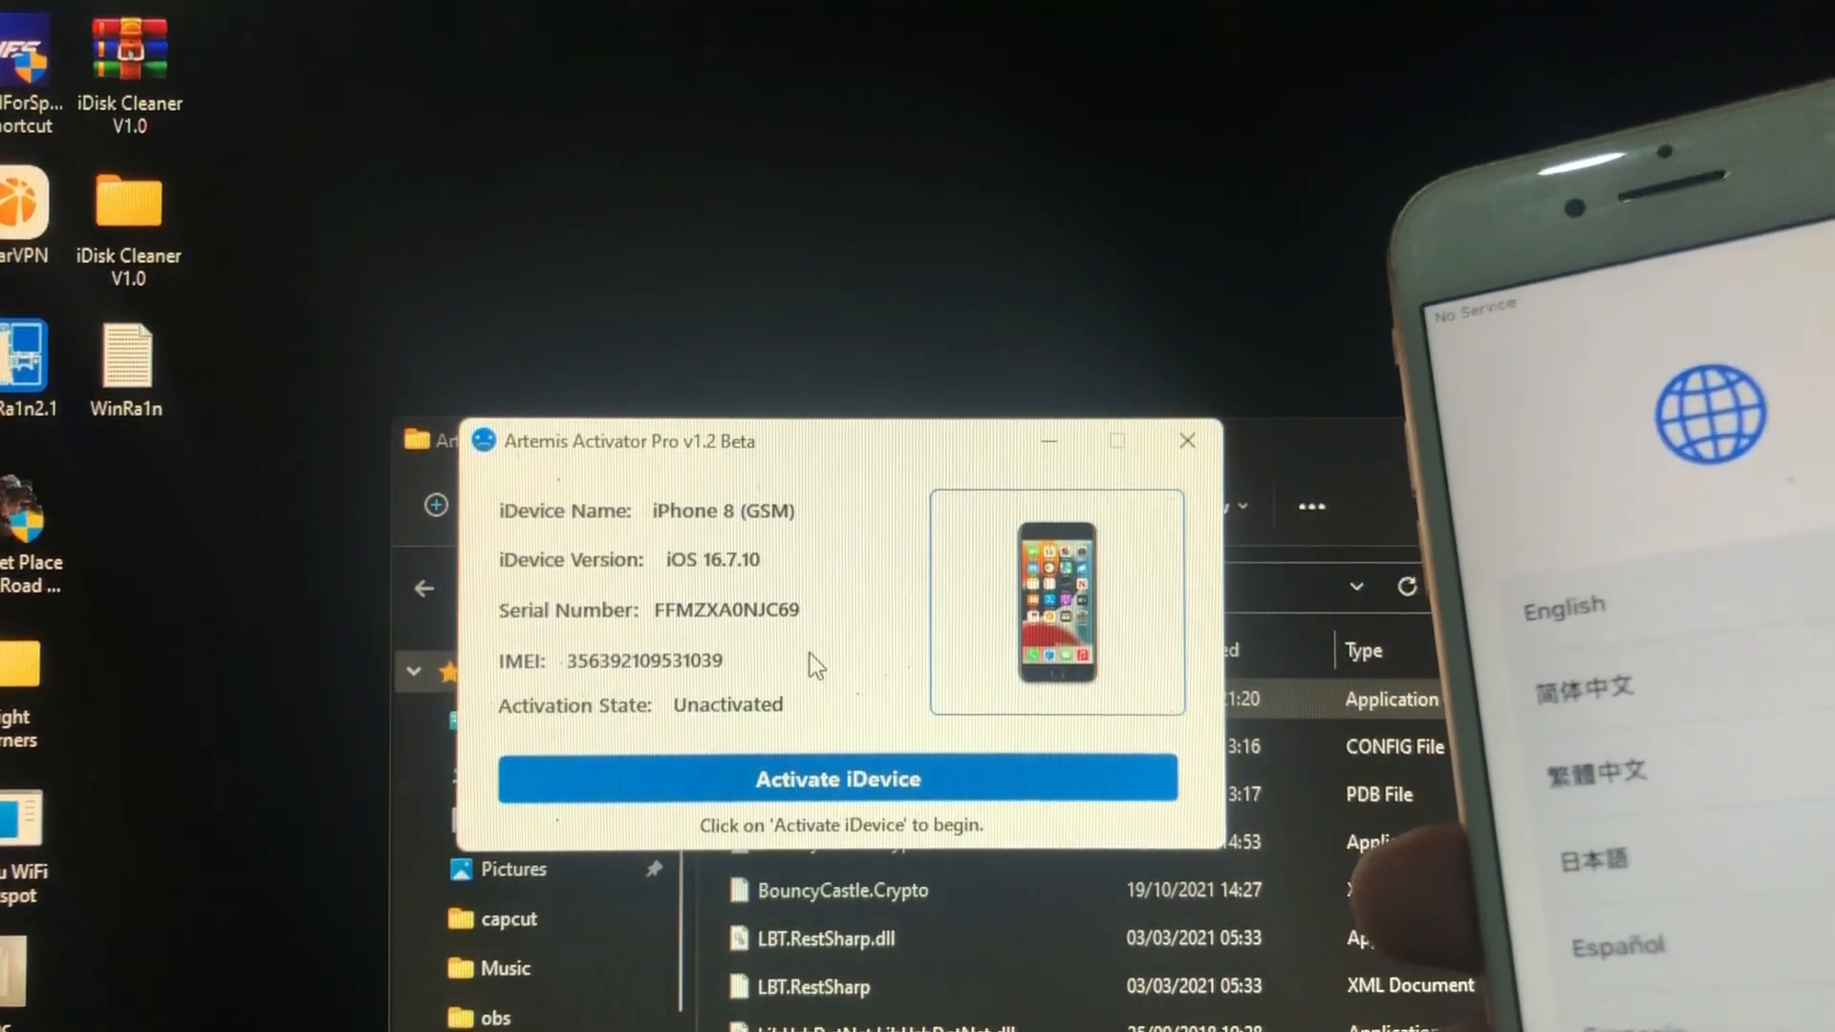
- Run Activate iDevice until the iPhone 8 is reported successfully bypassed
left_click(839, 780)
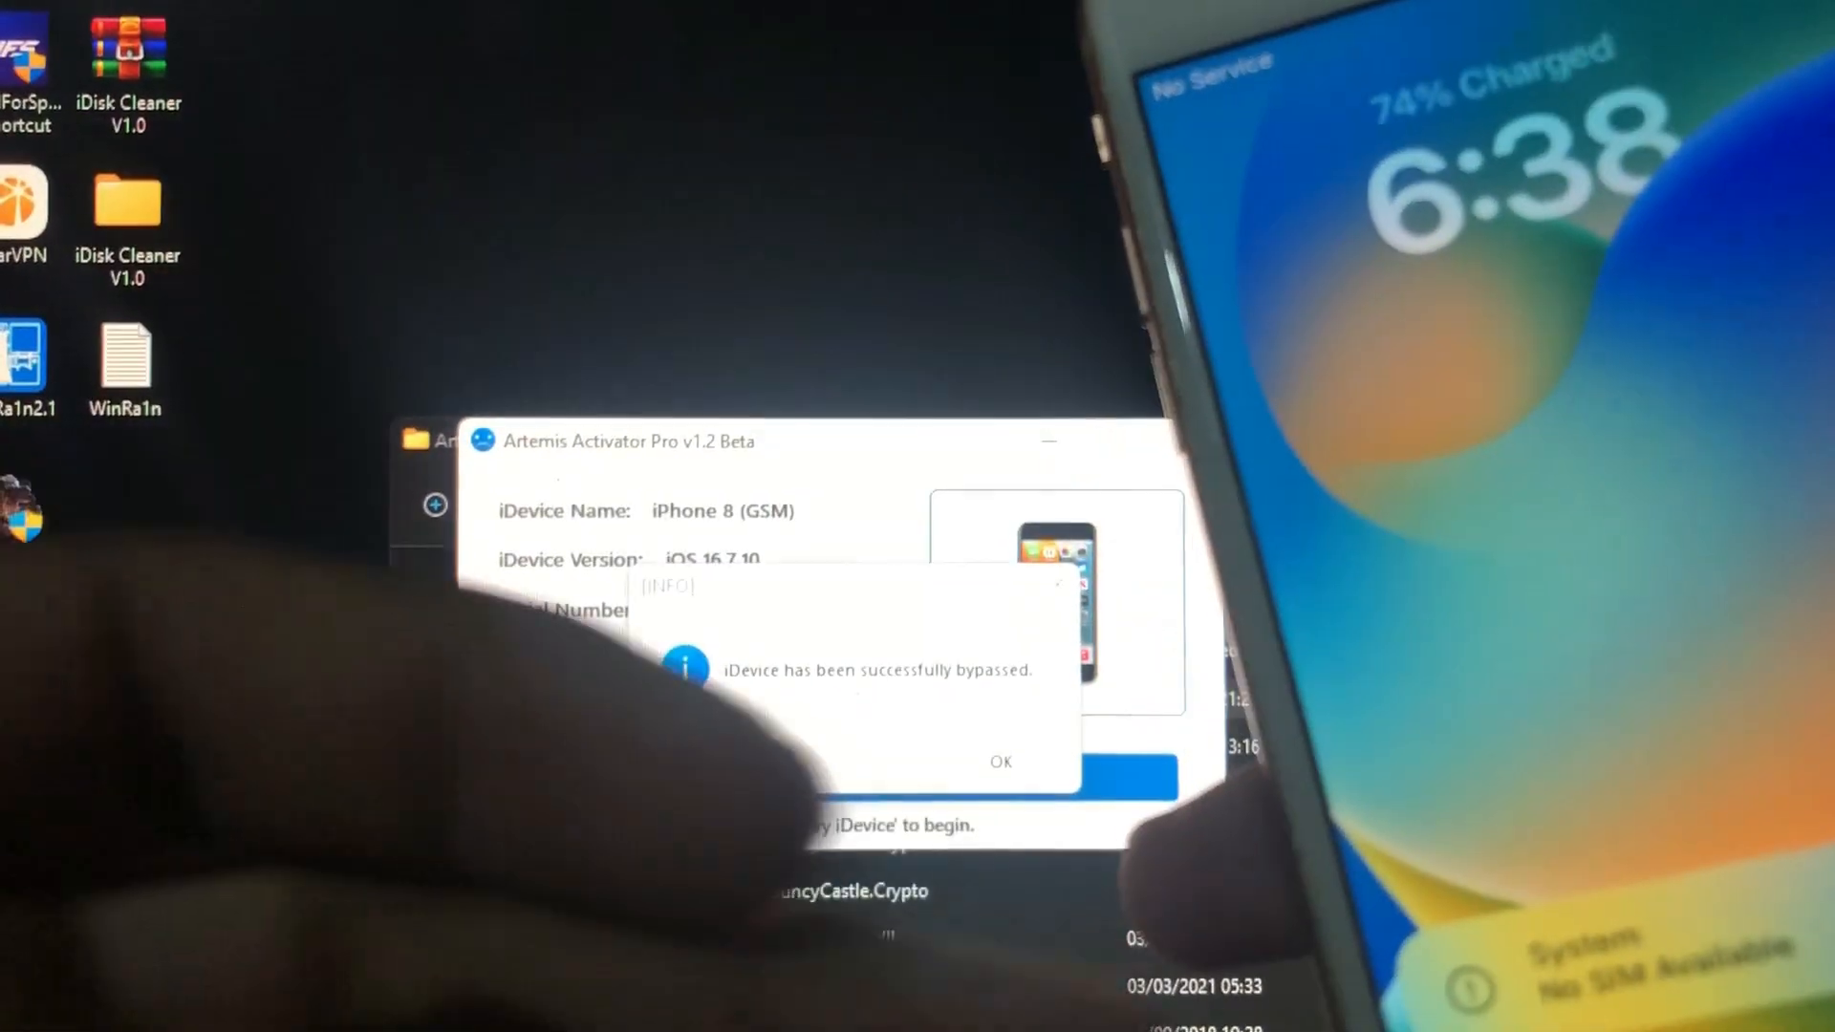
- Acknowledge the bypass success message, then dial 100 on the iPhone and place the call
left_click(998, 761)
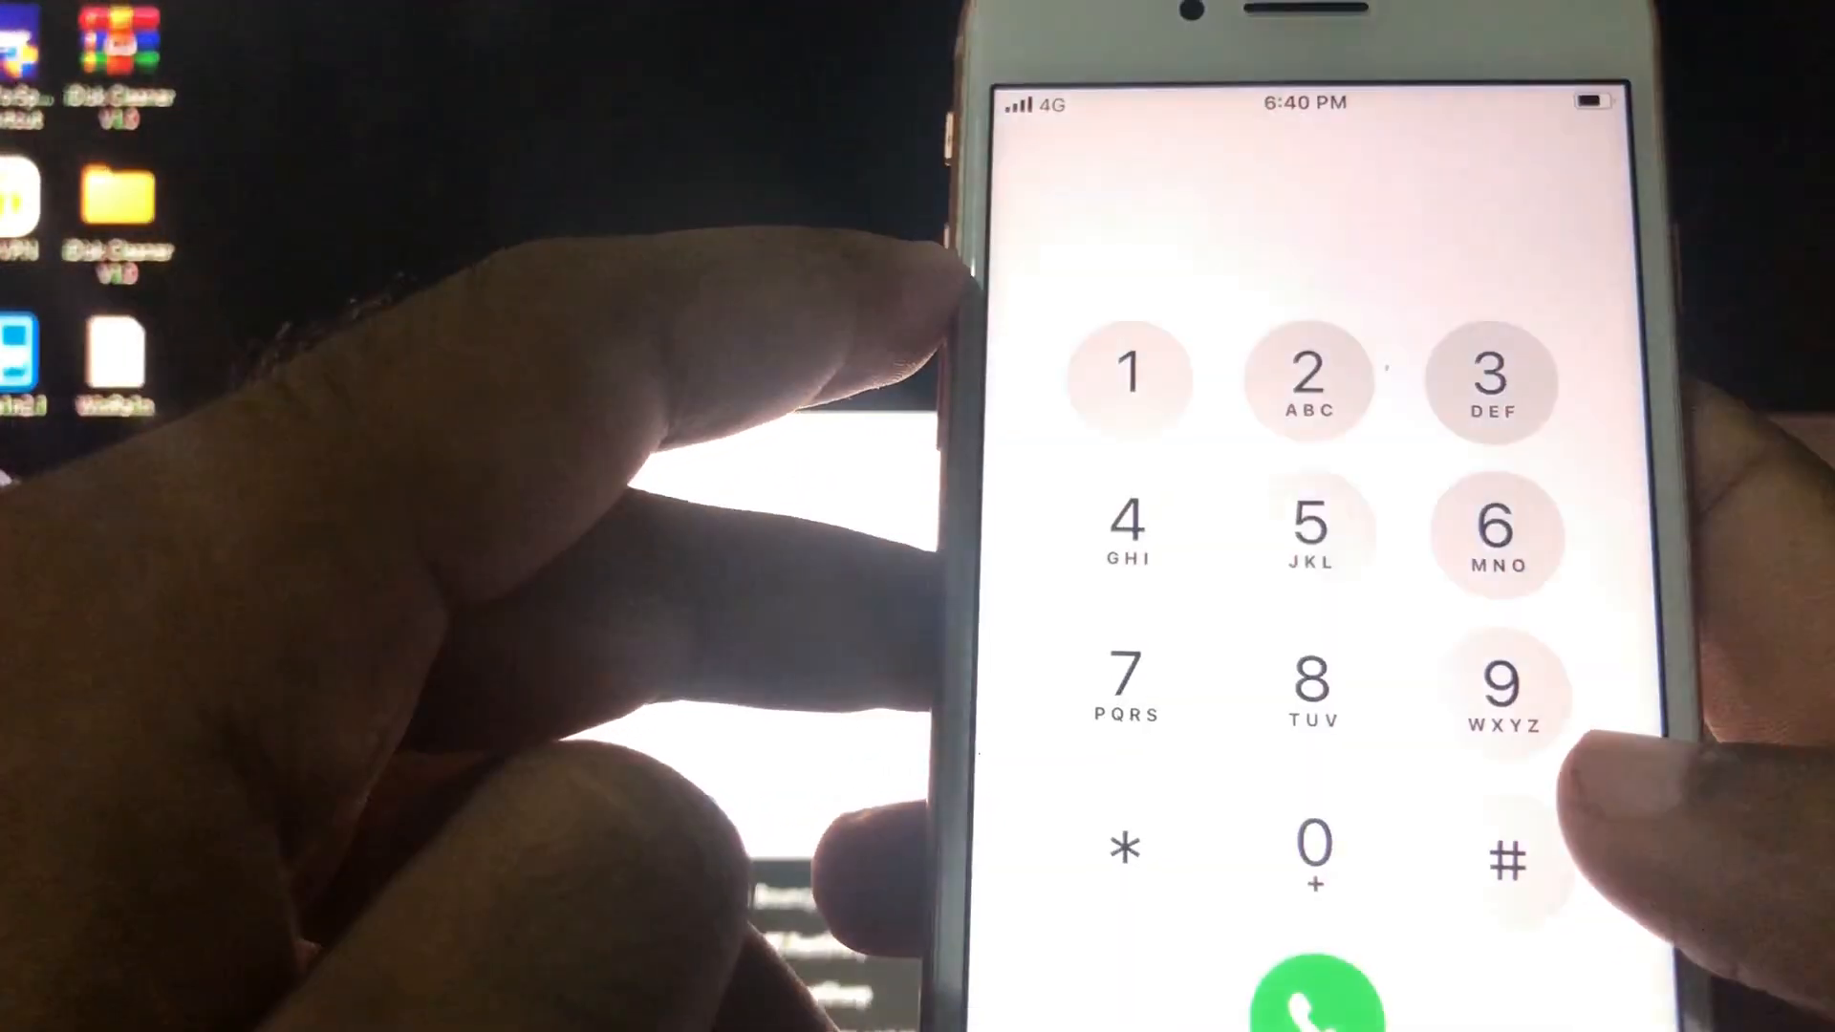
left_click(1315, 853)
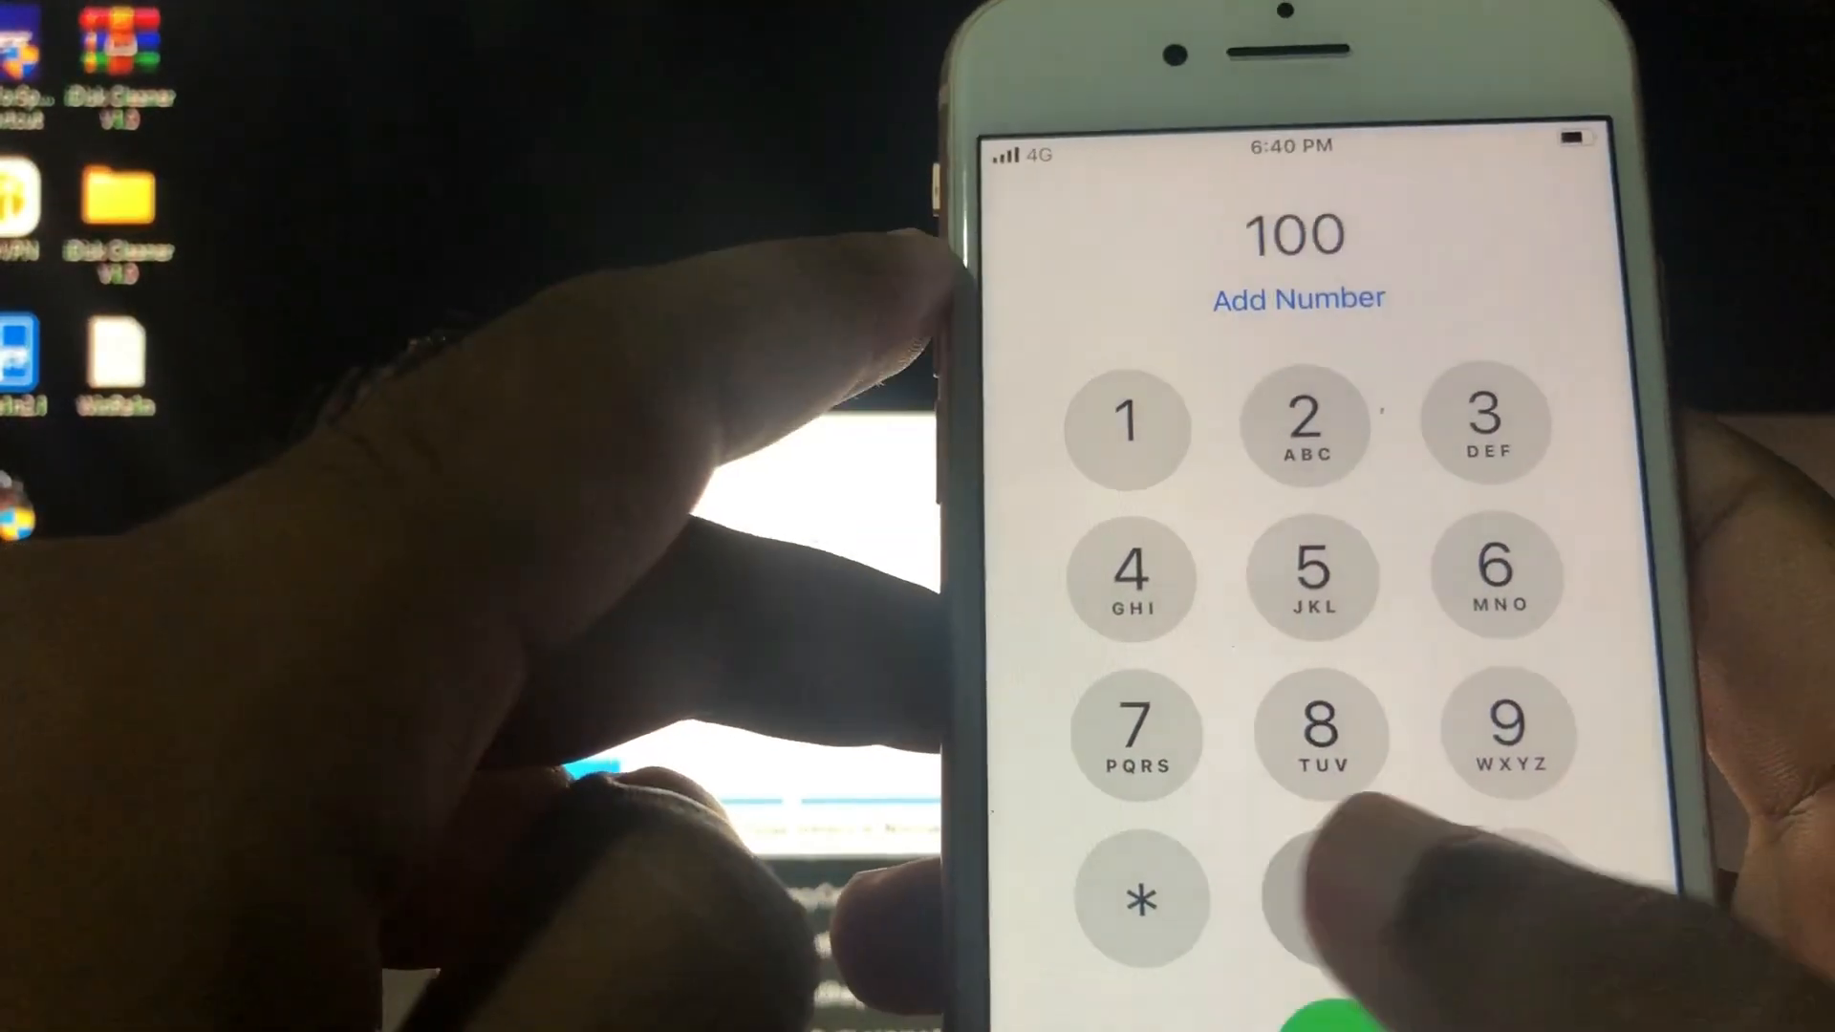
left_click(1285, 995)
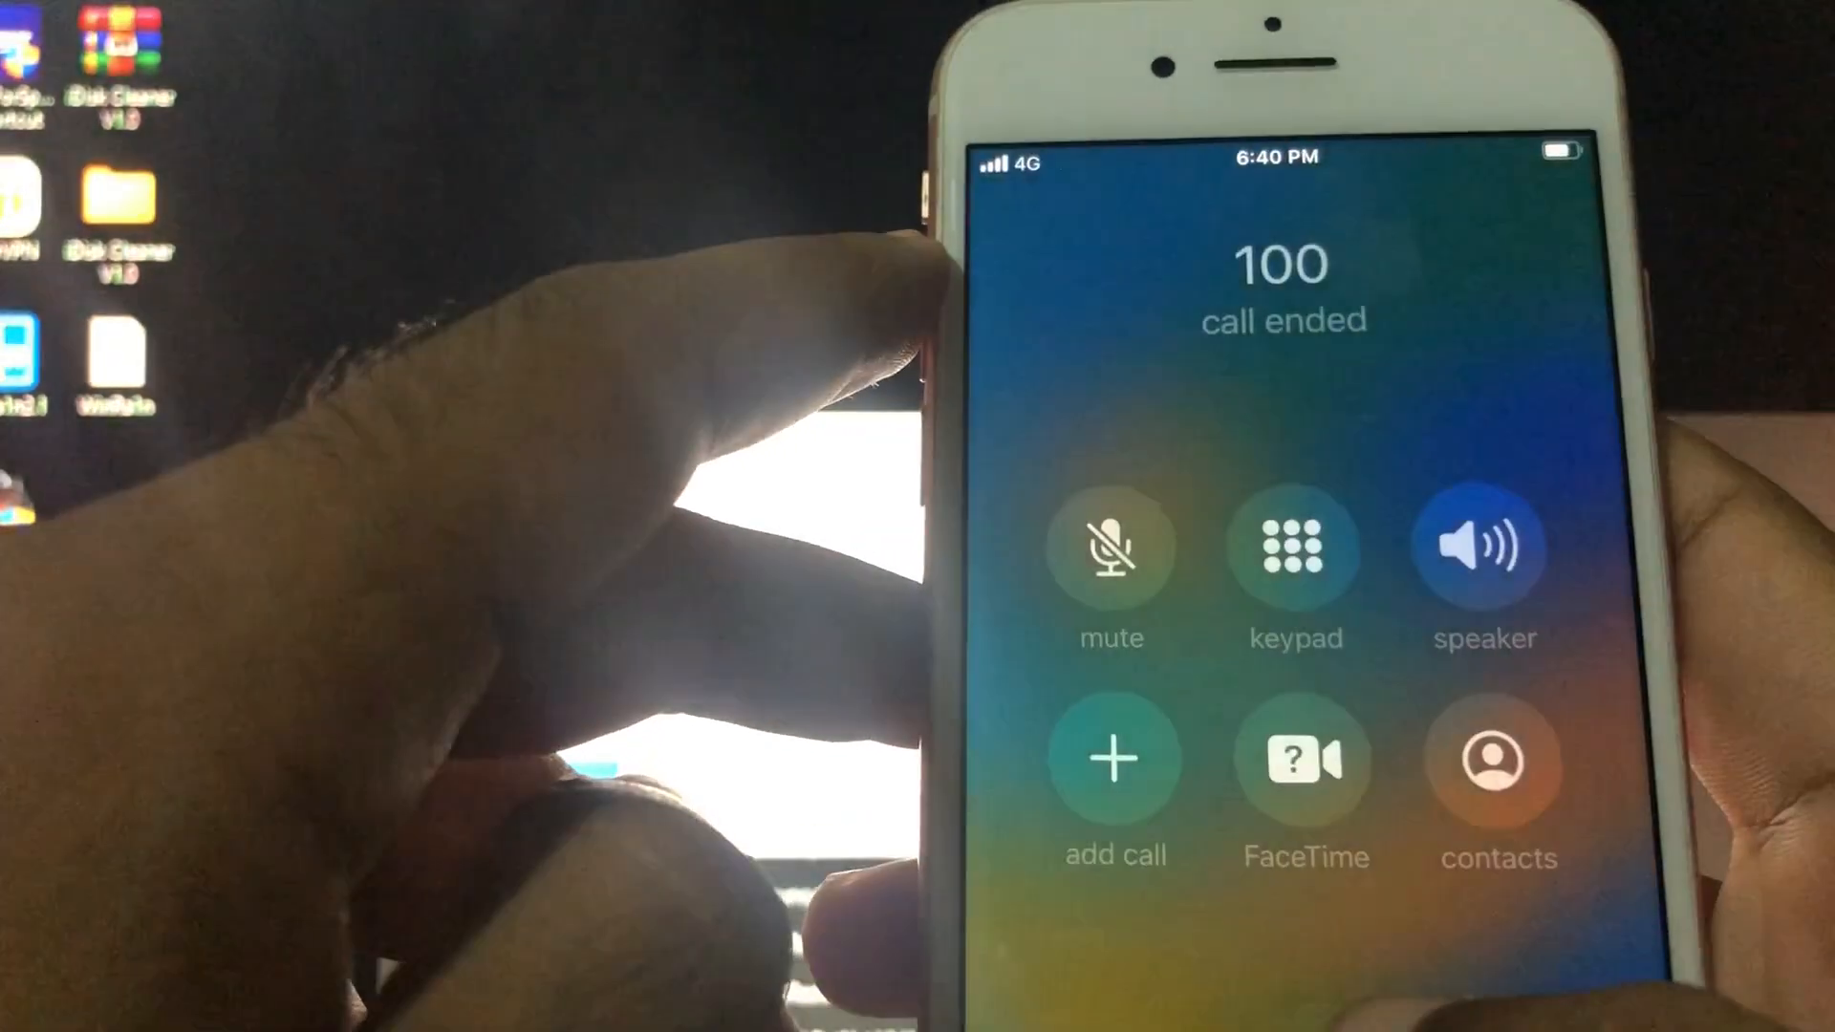